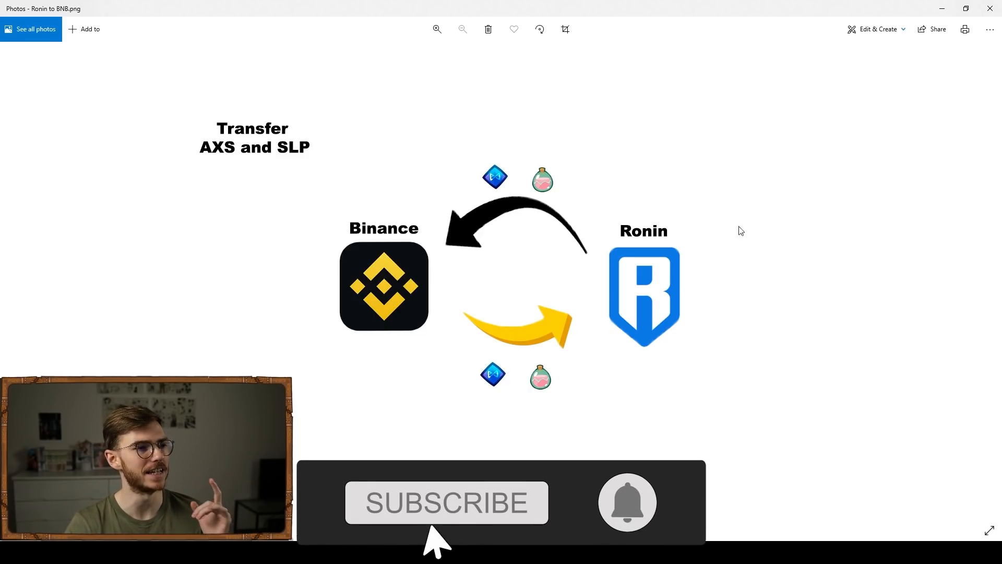
- Advance the Photos viewer to the Wrap Etherium.png diagram
click(446, 502)
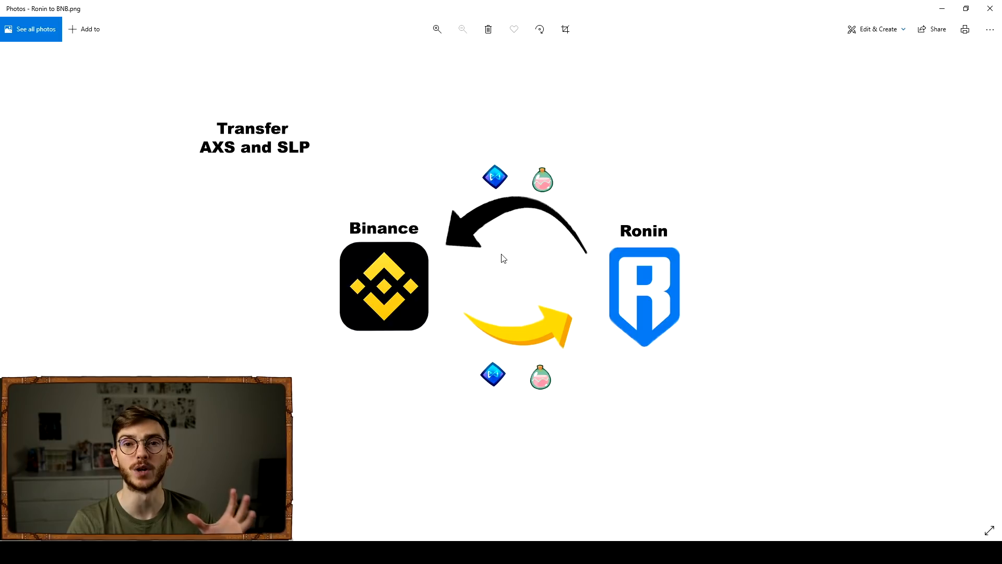
mouse_move(438, 275)
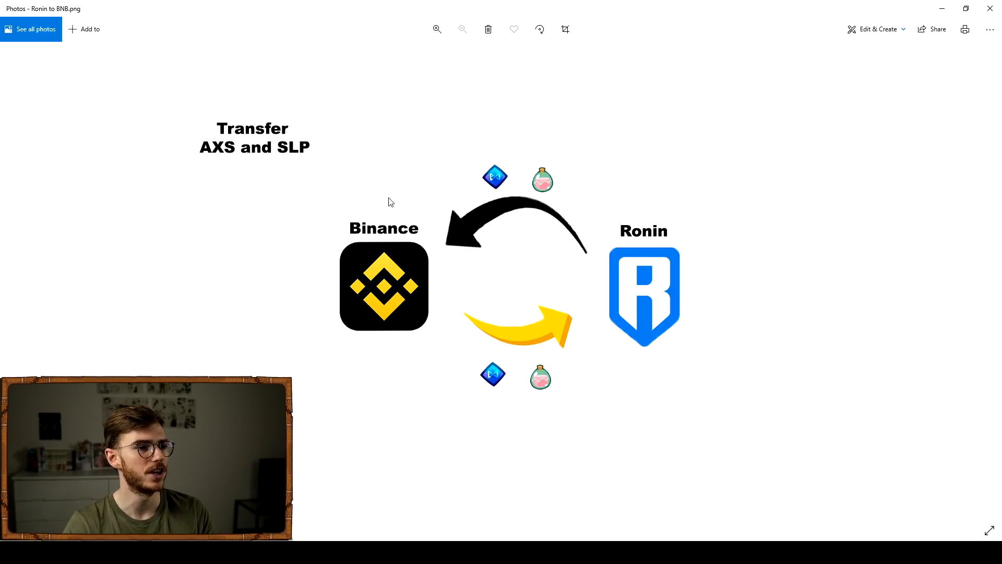
mouse_move(485, 343)
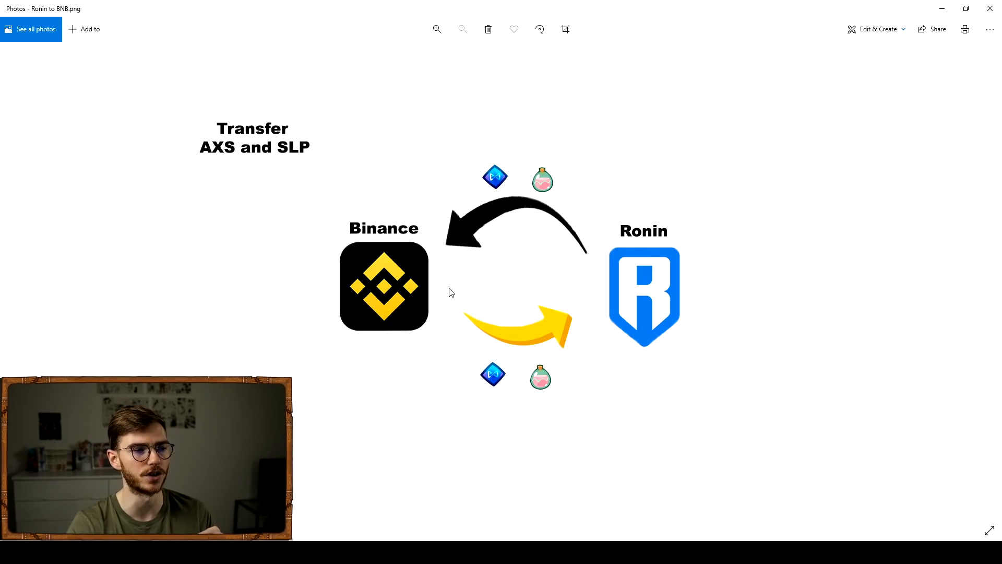
mouse_move(383, 429)
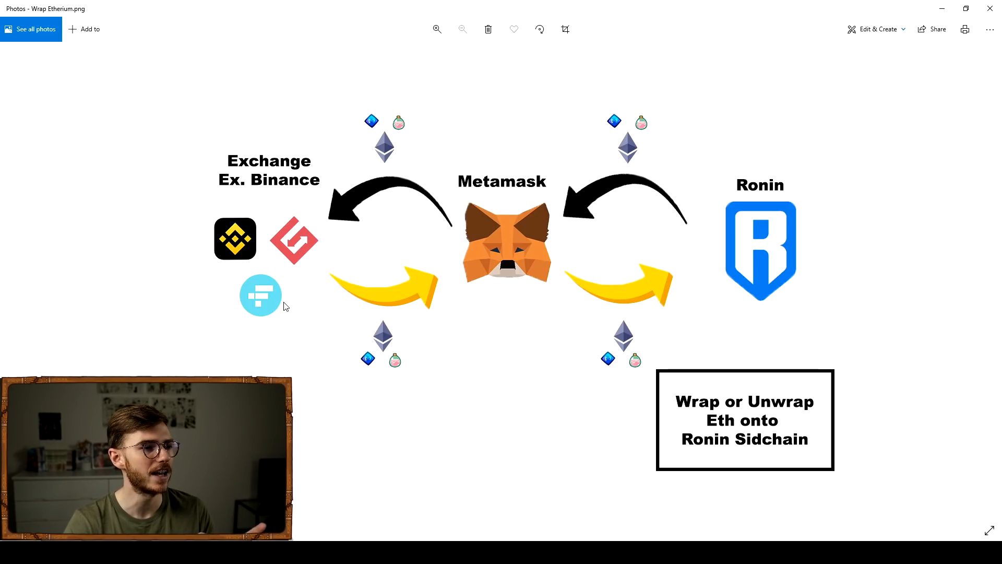
mouse_move(268, 323)
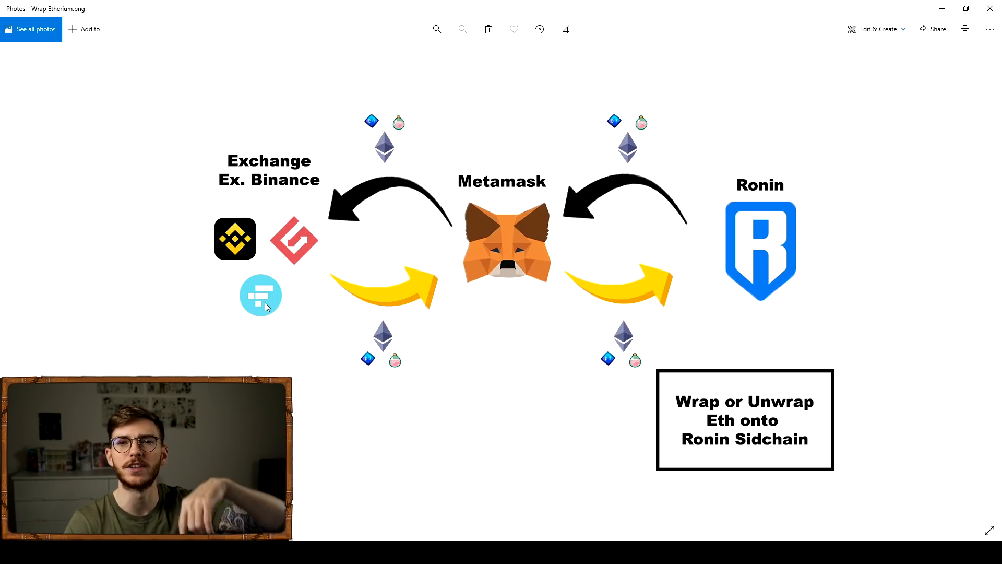
mouse_move(265, 318)
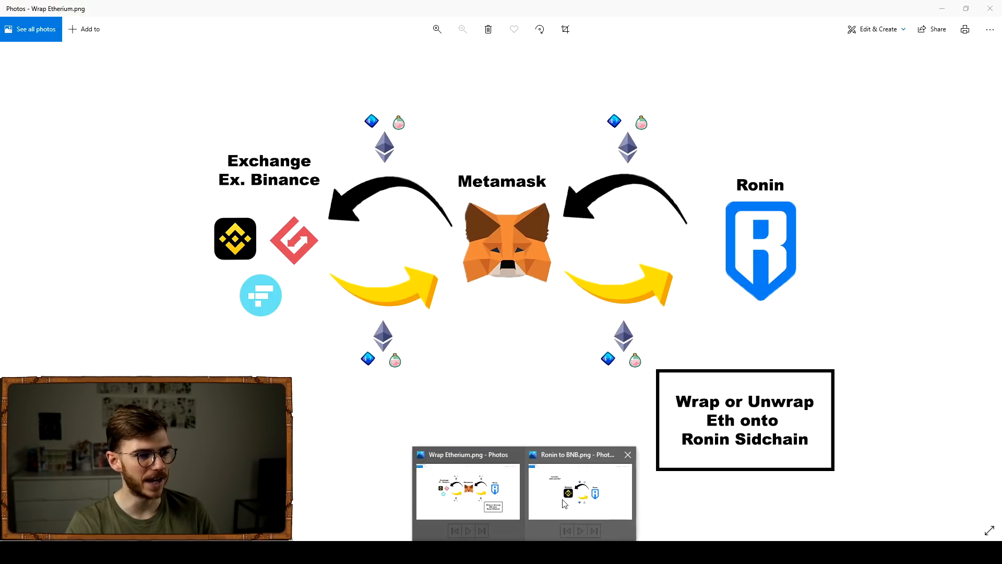
- Bring the Ronin to BNB.png transfer diagram back into view
click(579, 488)
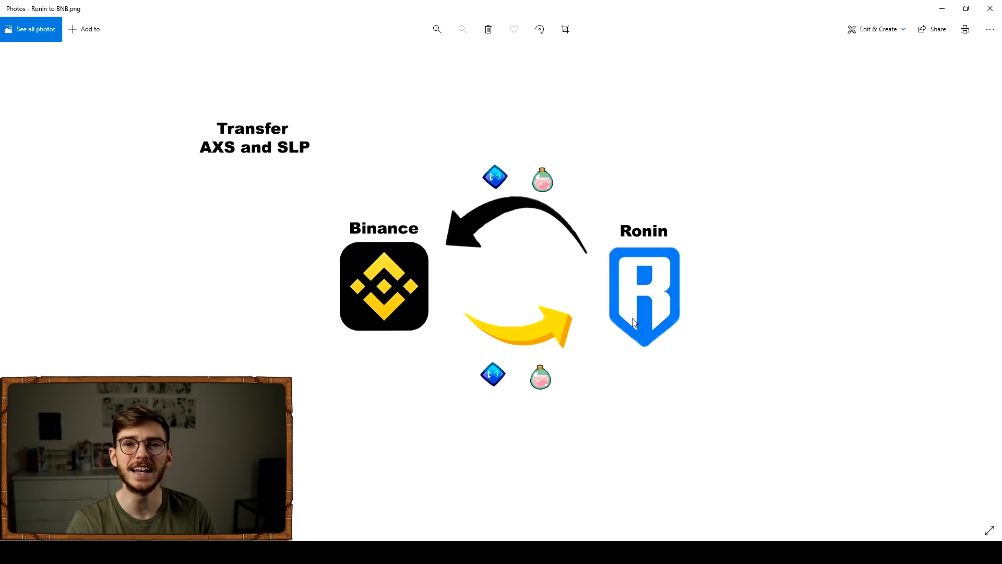
mouse_move(412, 160)
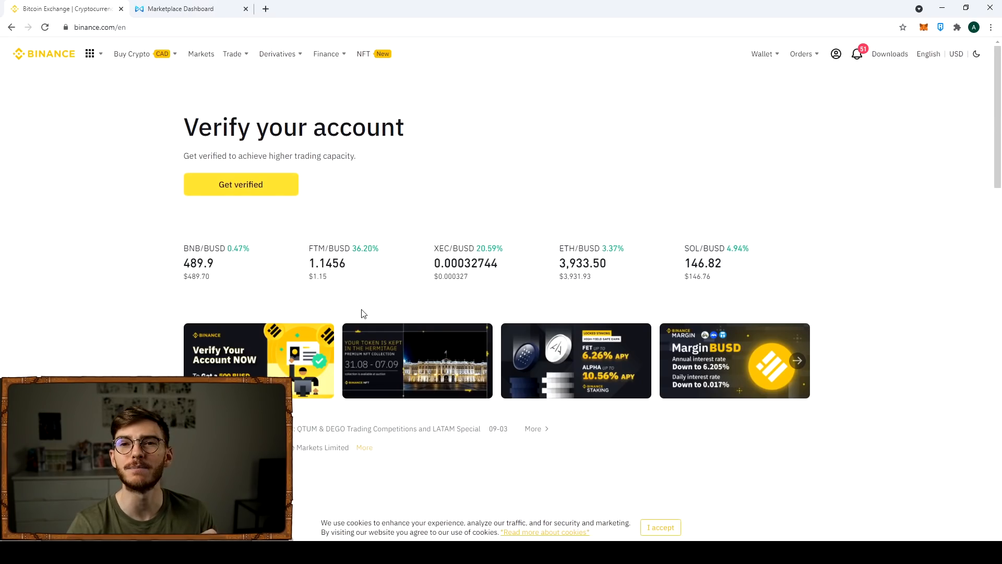
mouse_move(371, 294)
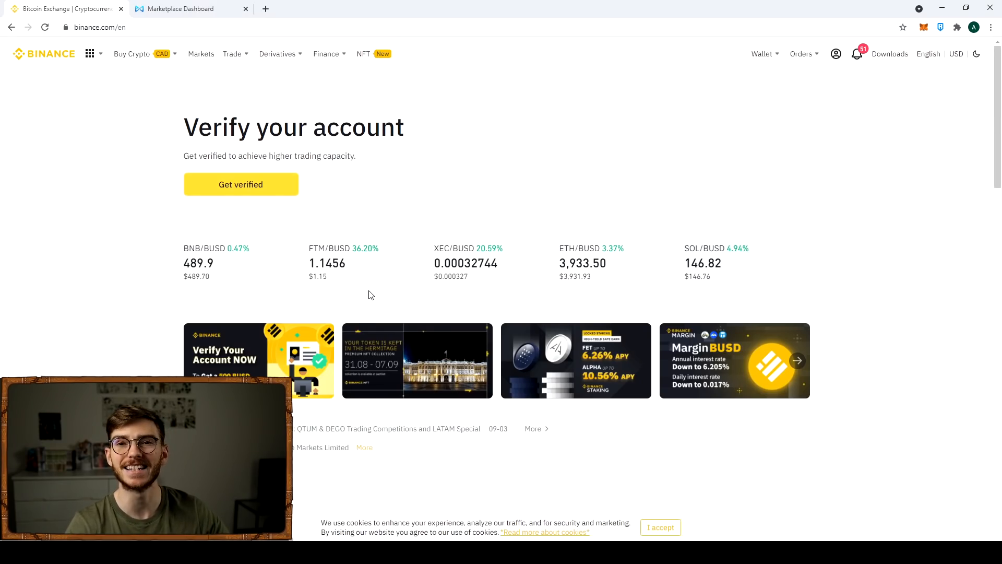
mouse_move(688, 137)
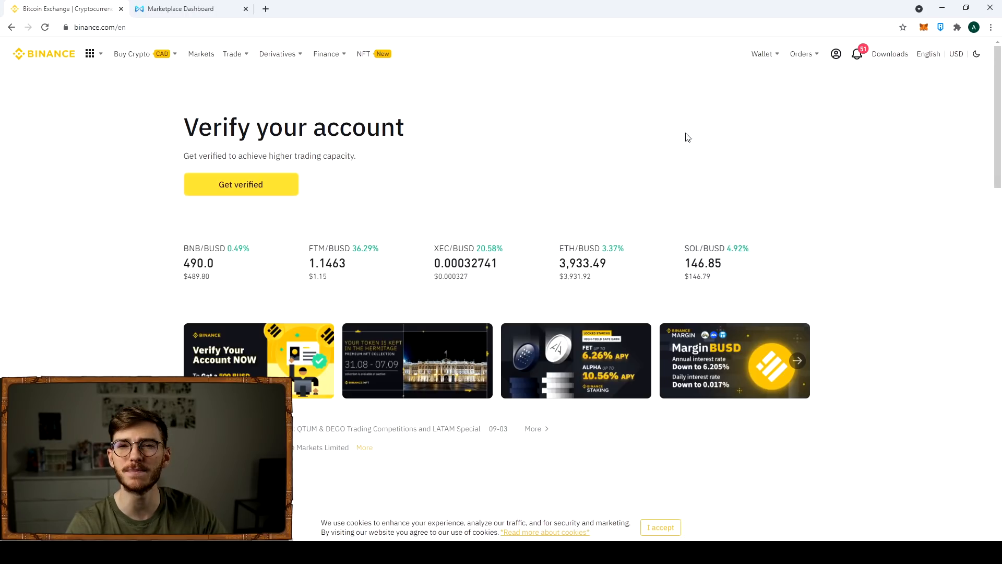
- Reach the Convert & OTC Portal via Trade > Convert, dismiss the buy-crypto options, then head to Wallet
click(232, 53)
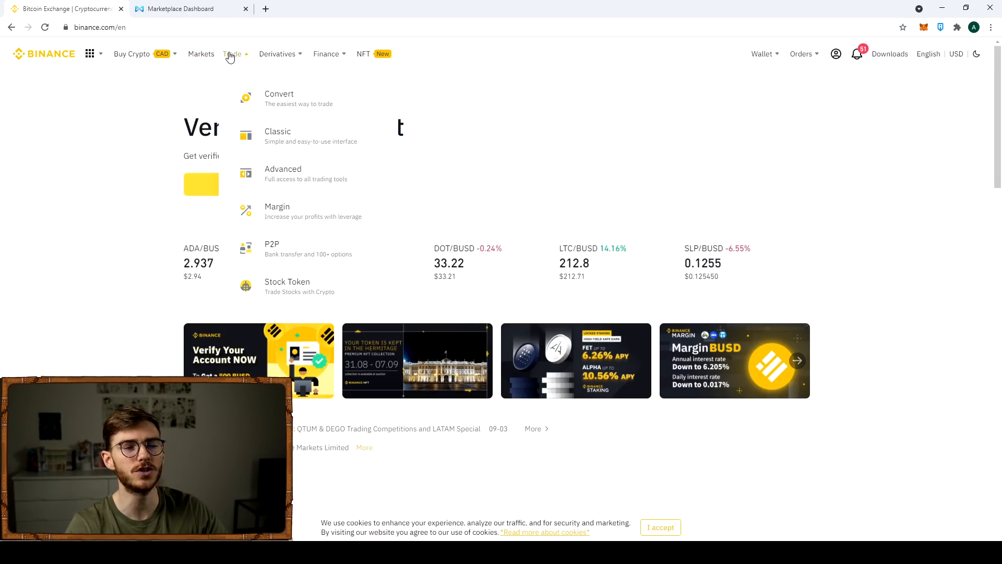
click(280, 94)
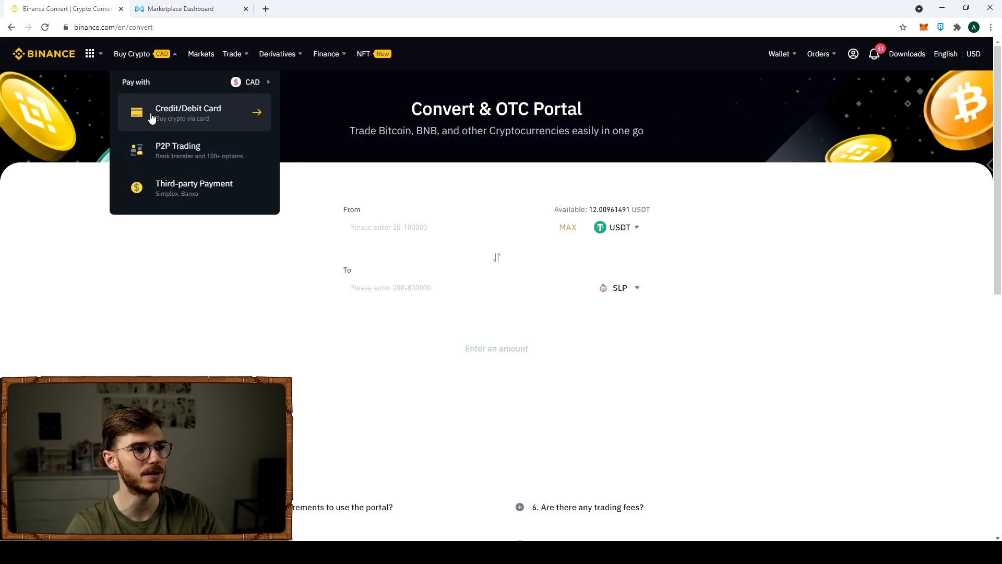
click(732, 312)
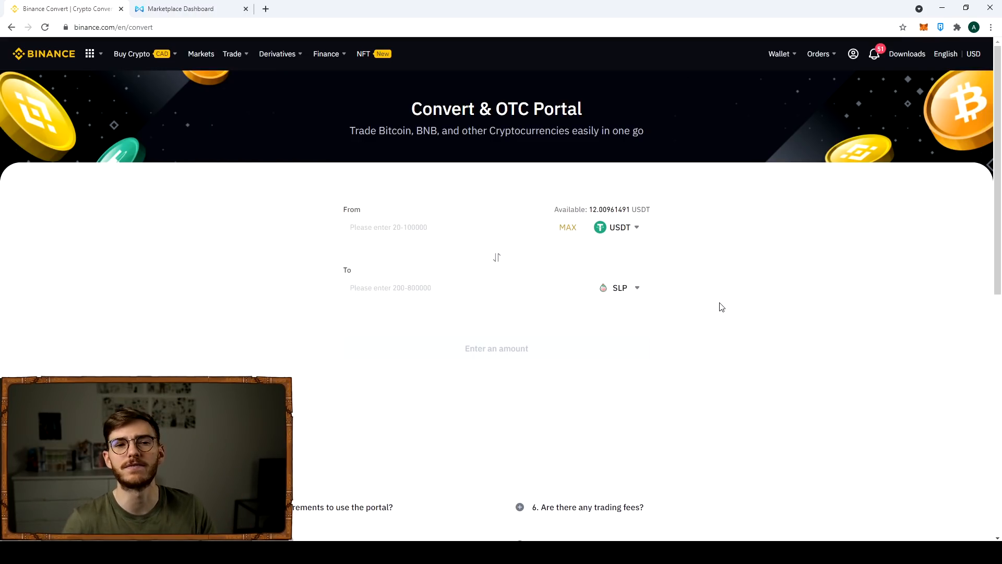
click(779, 53)
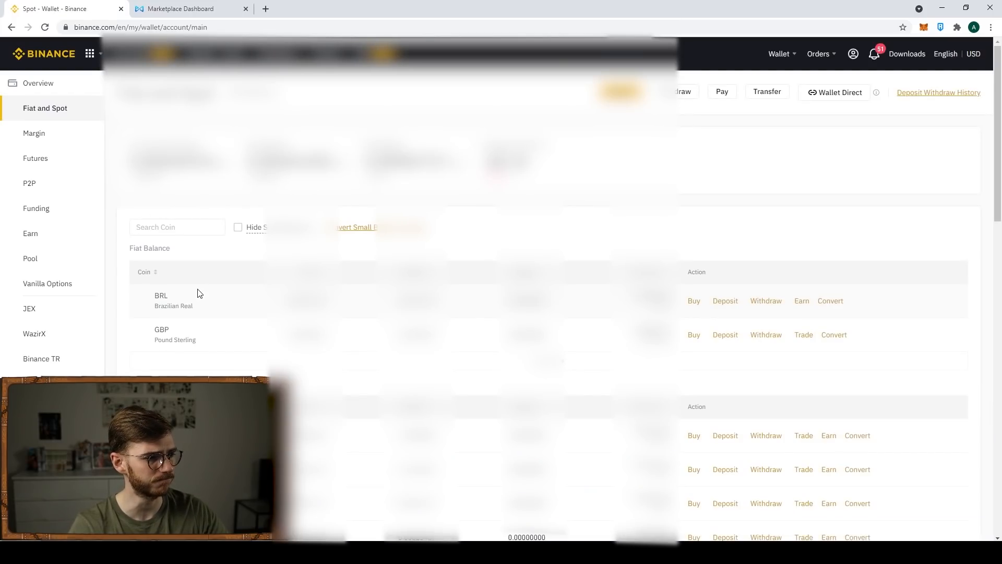
- Scroll down the Fiat and Spot coin list toward the SLP balance
scroll(down, 3)
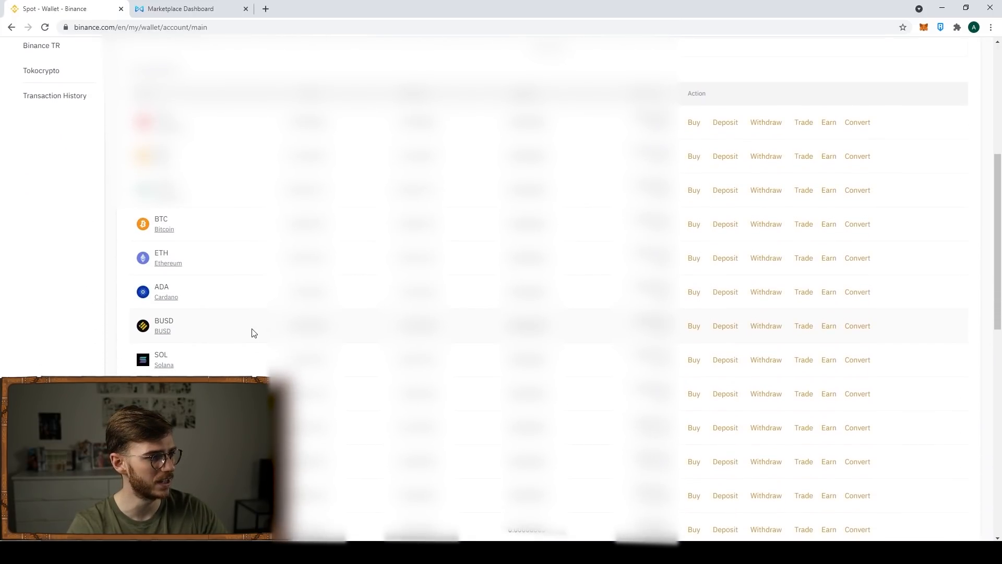
scroll(down, 3)
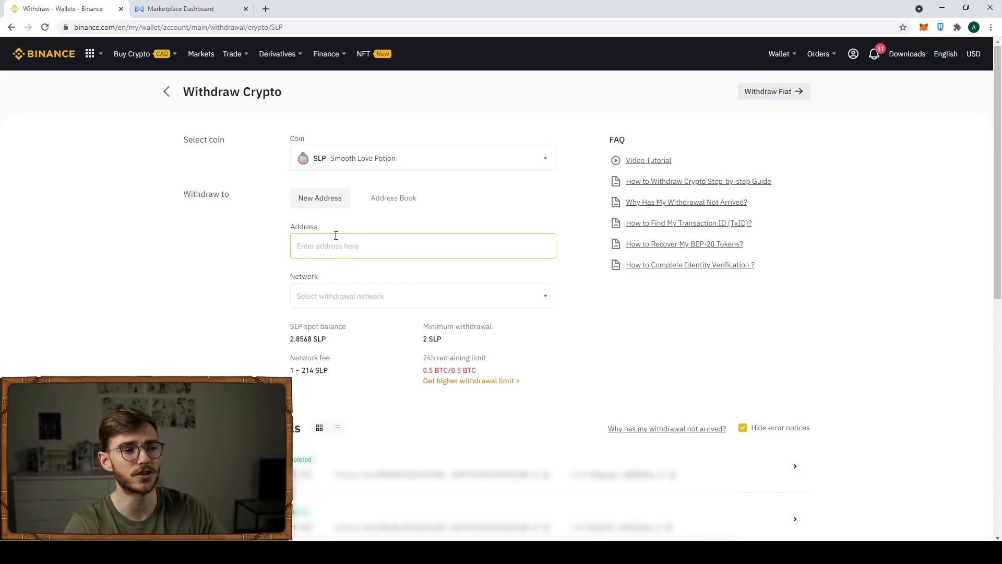
- Select RON as the SLP withdrawal network and accept the Ronin address-prefix warning
click(421, 296)
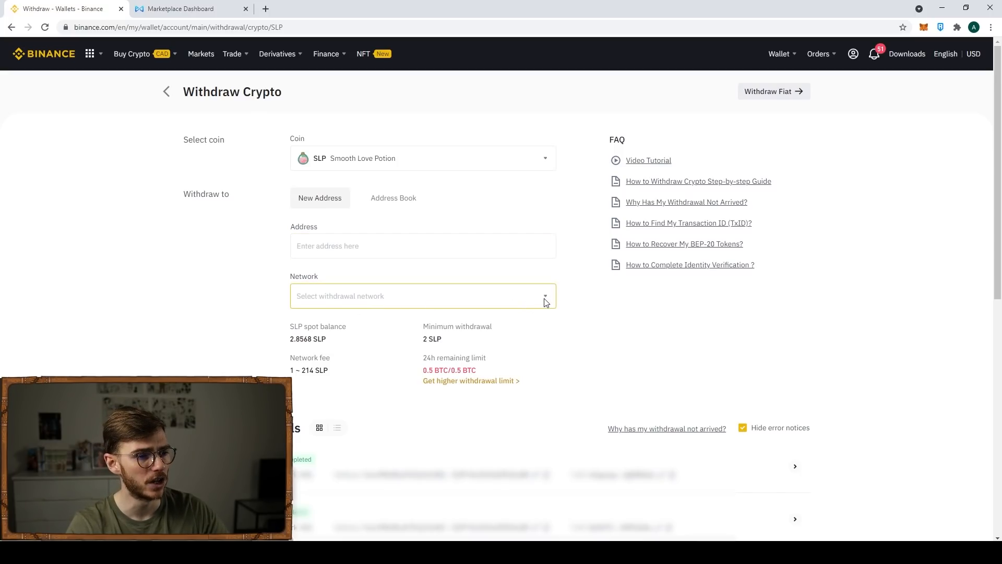
click(422, 295)
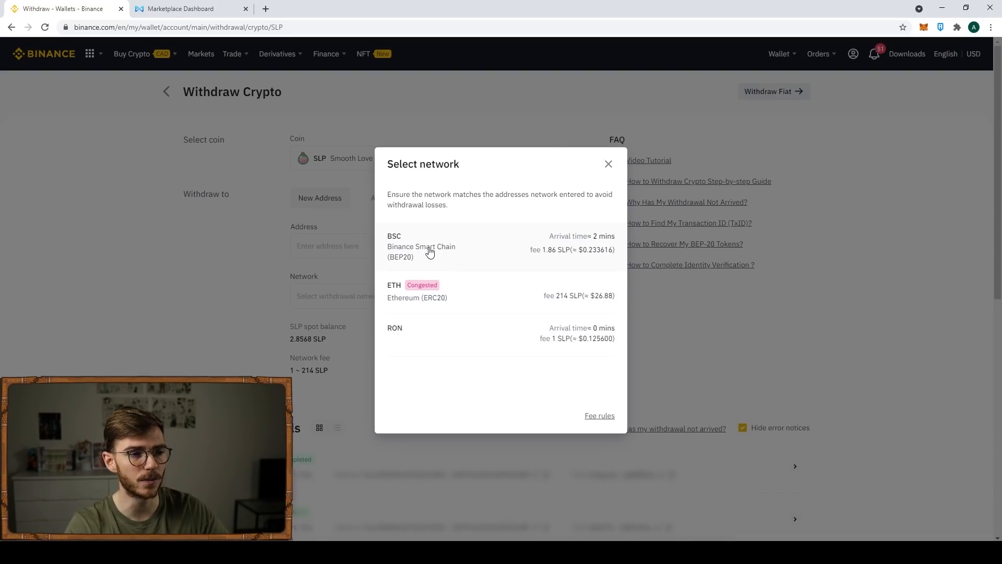
click(395, 327)
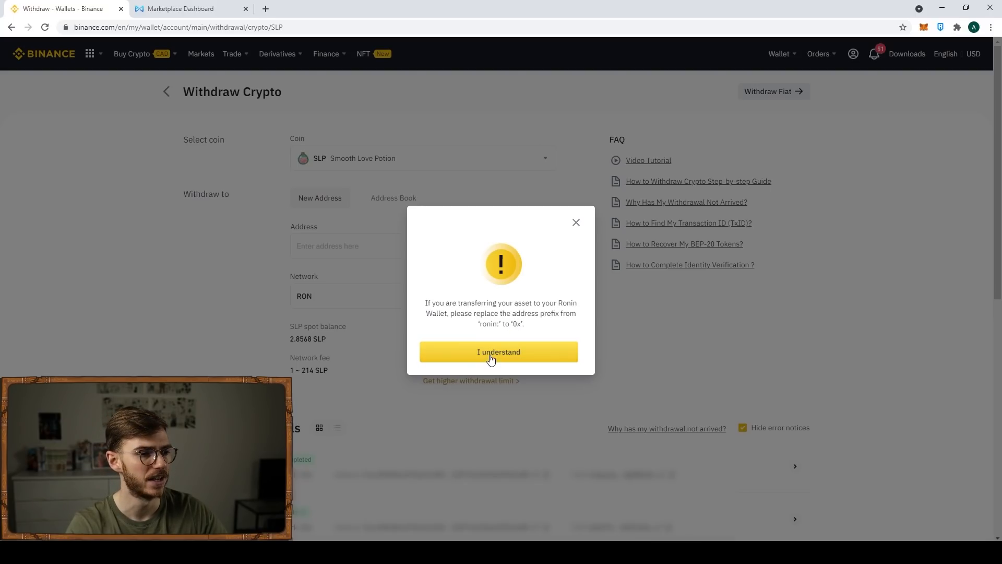
click(499, 351)
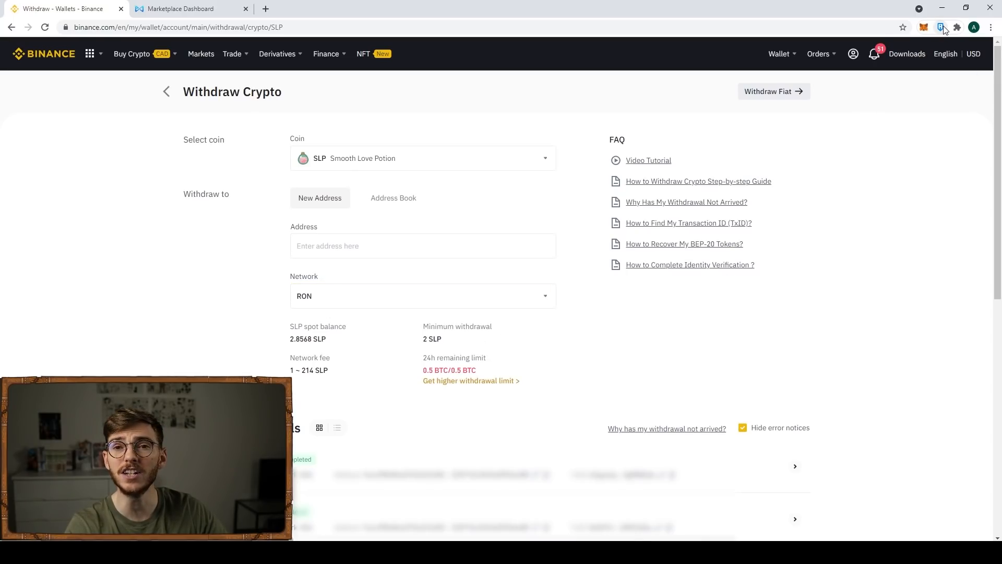
- Copy the Account #1 address from the Ronin Wallet extension and return to the withdrawal address field
click(940, 28)
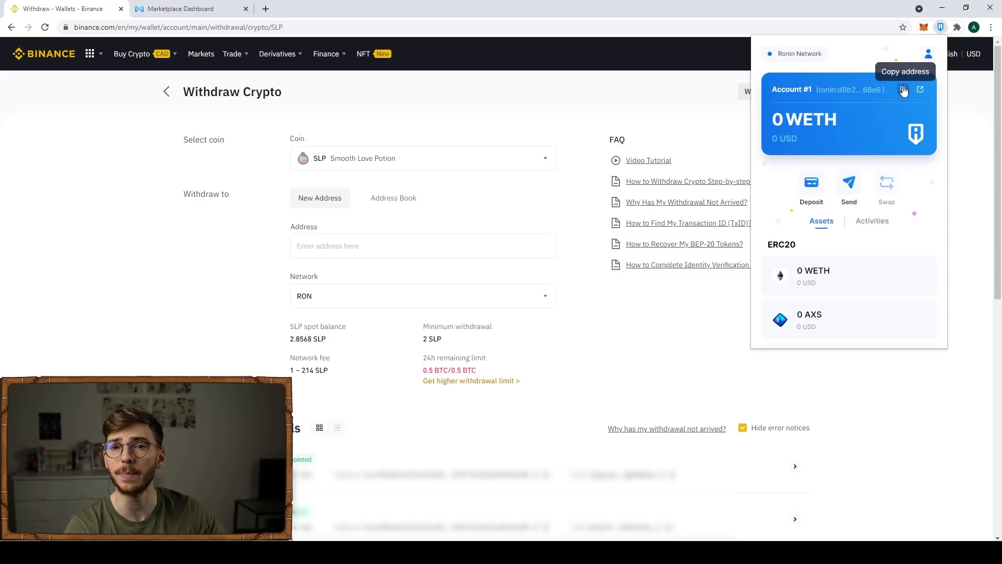
mouse_move(936, 327)
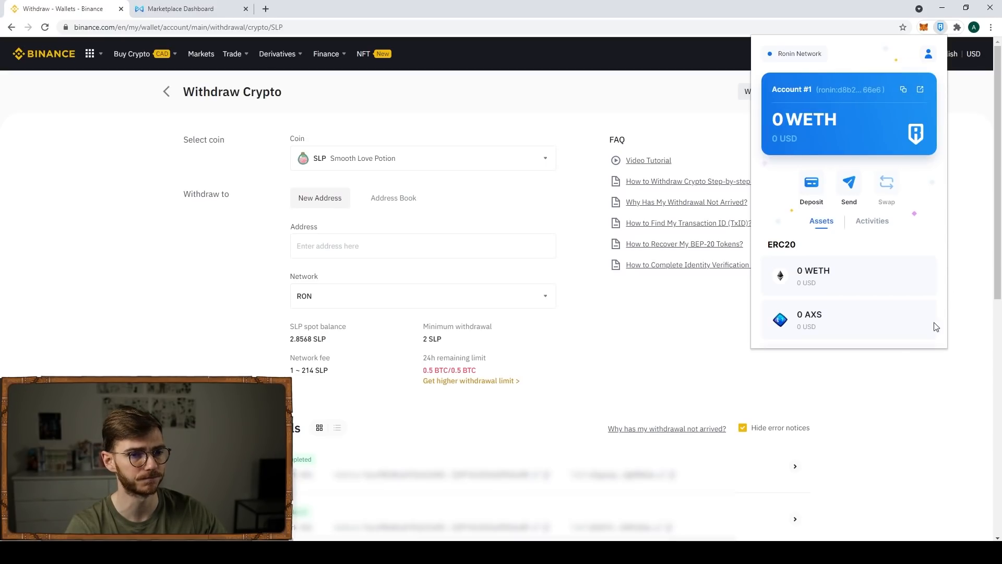
click(423, 245)
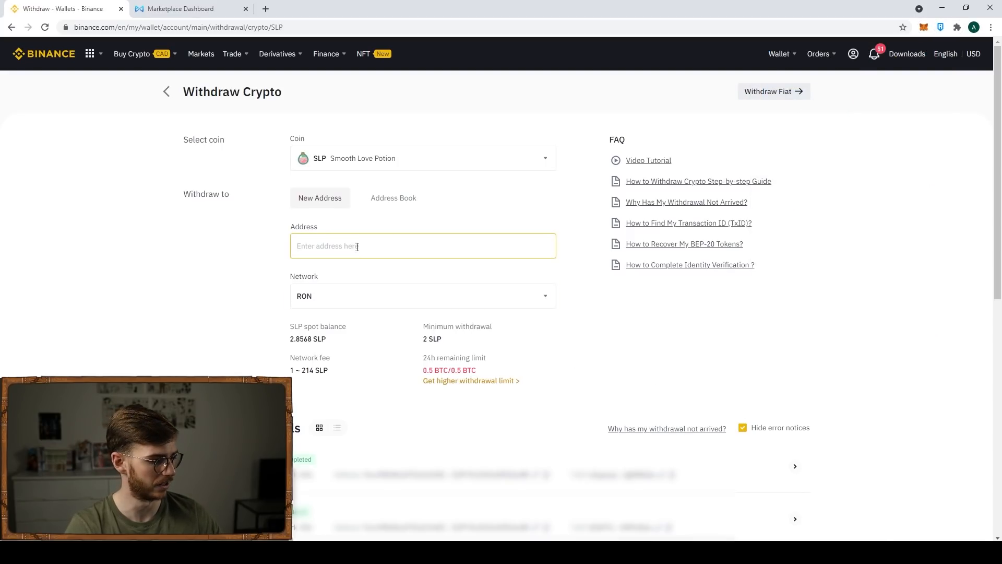
- Paste the Ronin address and replace its 'ronin:' prefix with '0x' to clear the format error
text(ronind8b2b0439e63044c0d5c44df5de557db203e66e6)
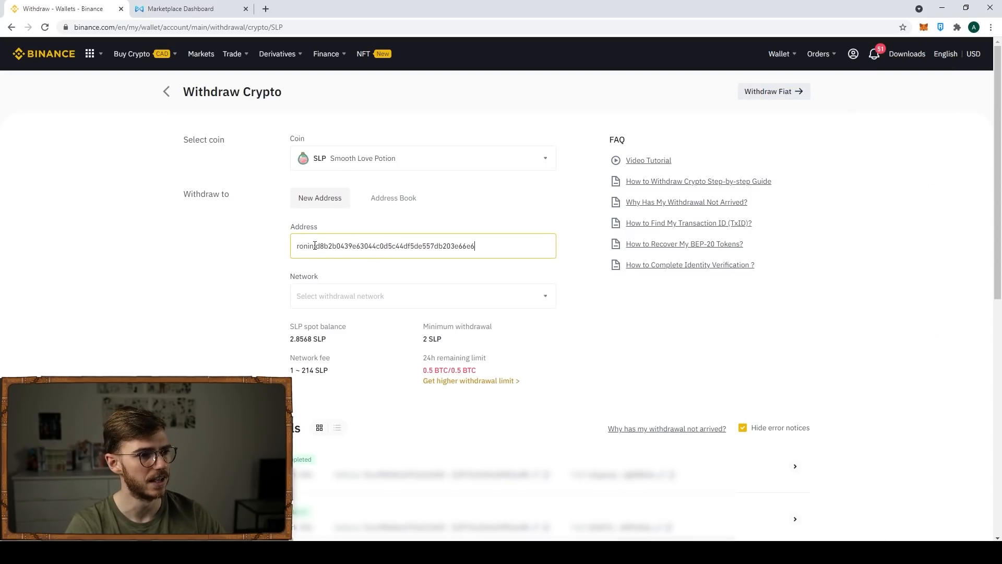
double_click(313, 247)
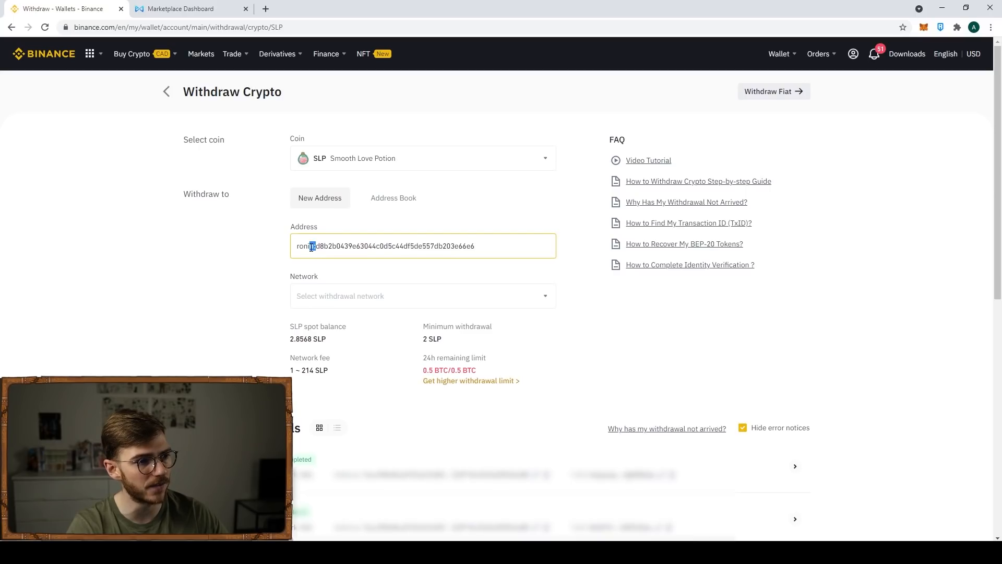
double_click(305, 246)
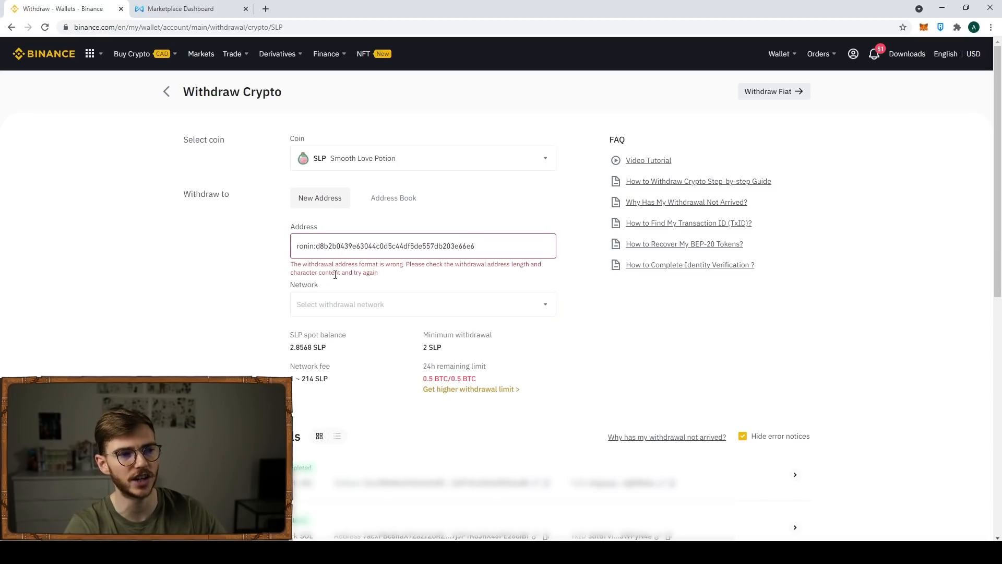
double_click(305, 245)
text(0x)
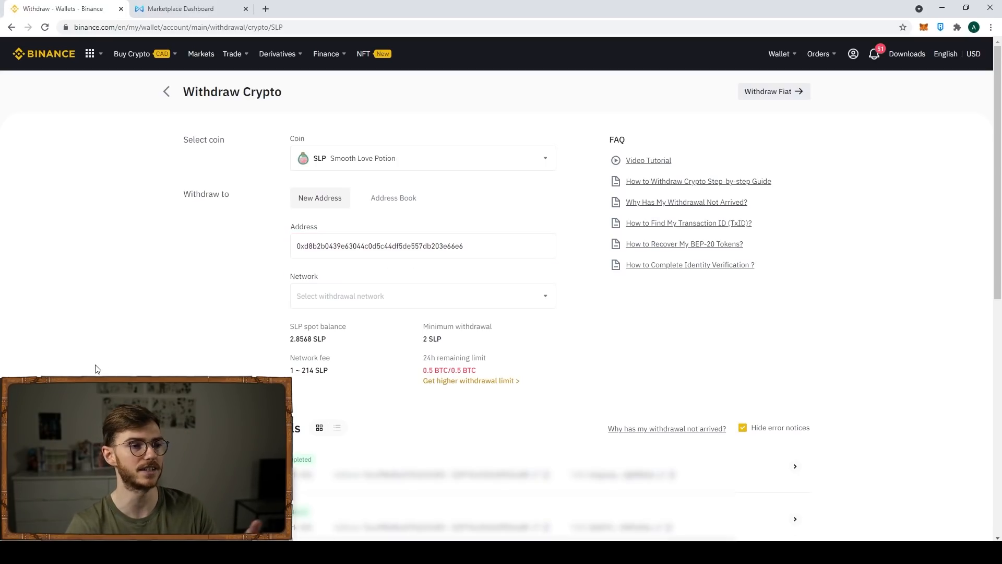
- Set the withdrawal network to RON and the amount to 2 SLP
click(422, 295)
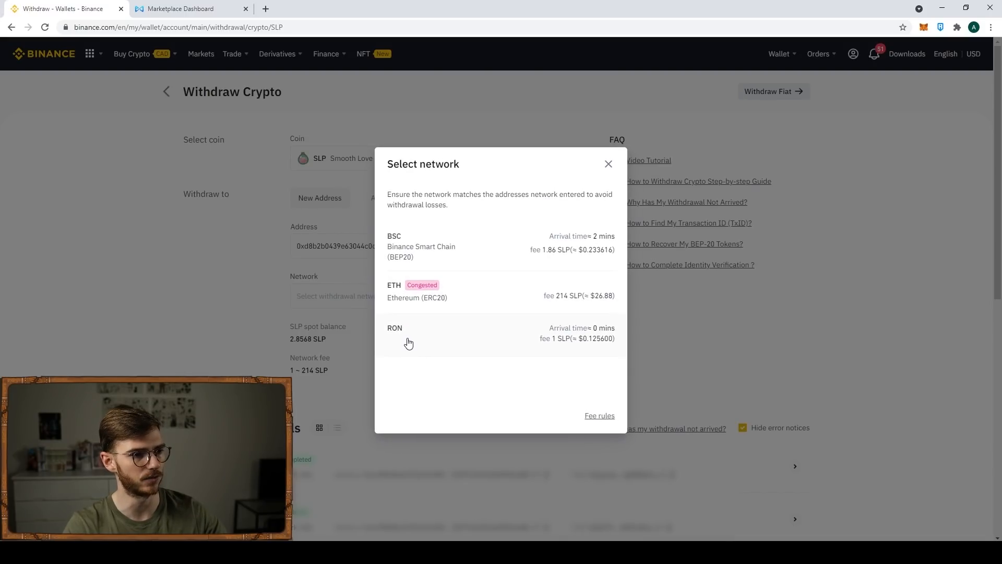
click(395, 332)
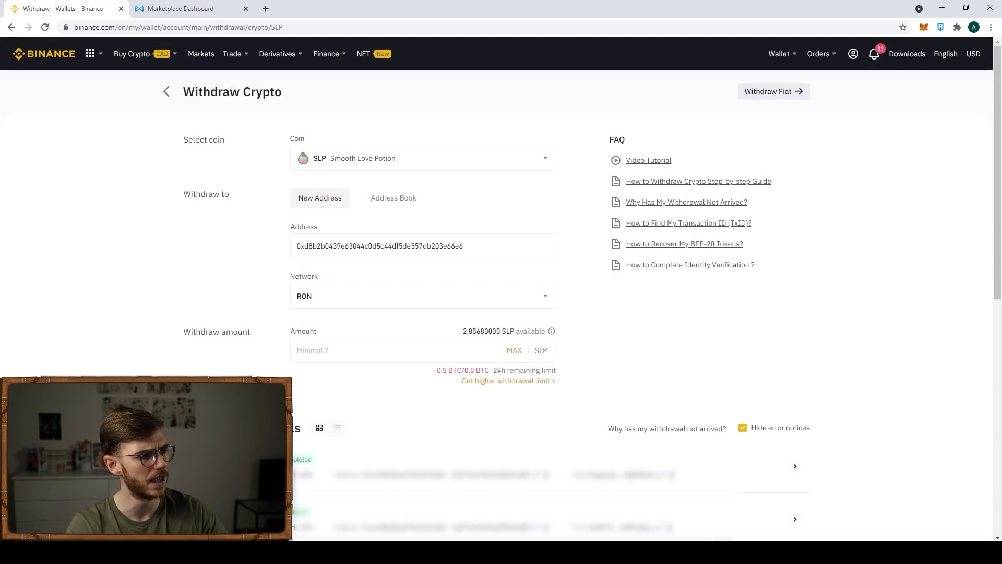
click(421, 349)
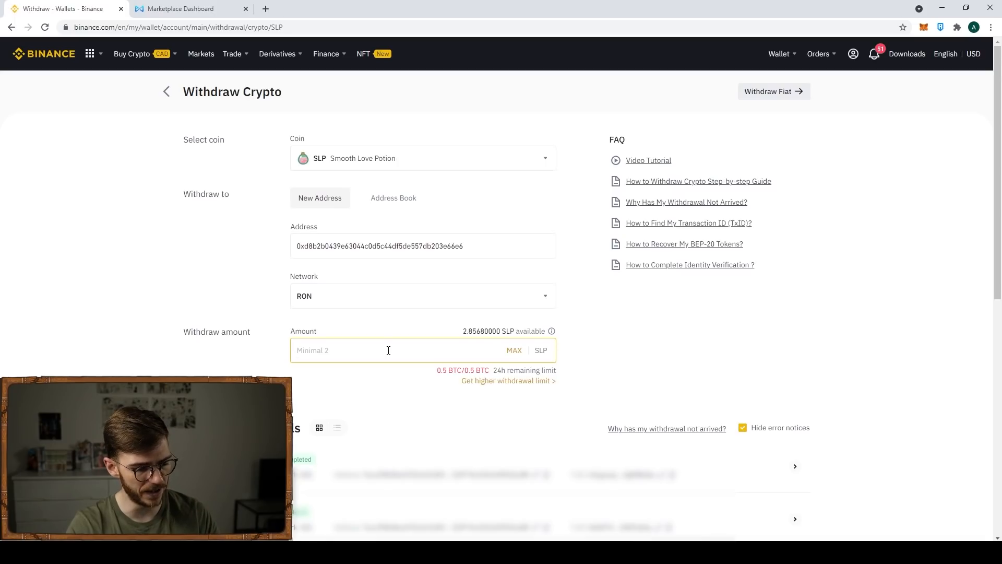
text(2)
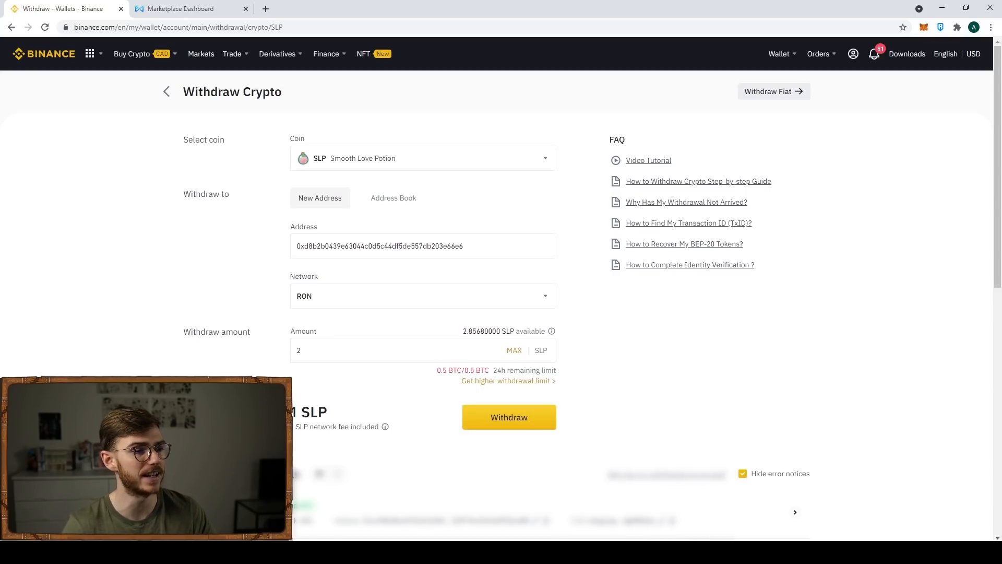
- Submit the 2 SLP withdrawal through the summary, verification codes and completion notice
click(422, 295)
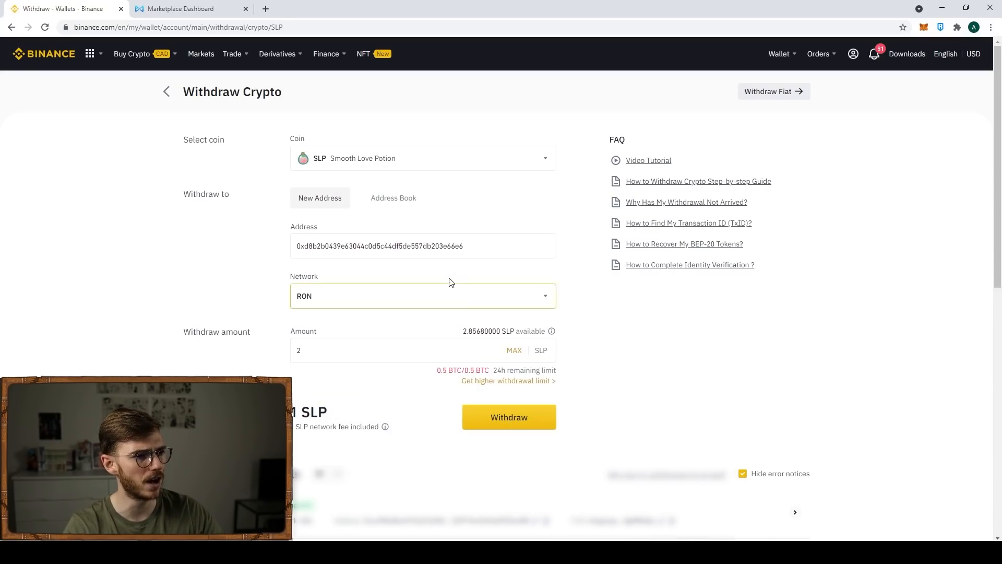
click(509, 417)
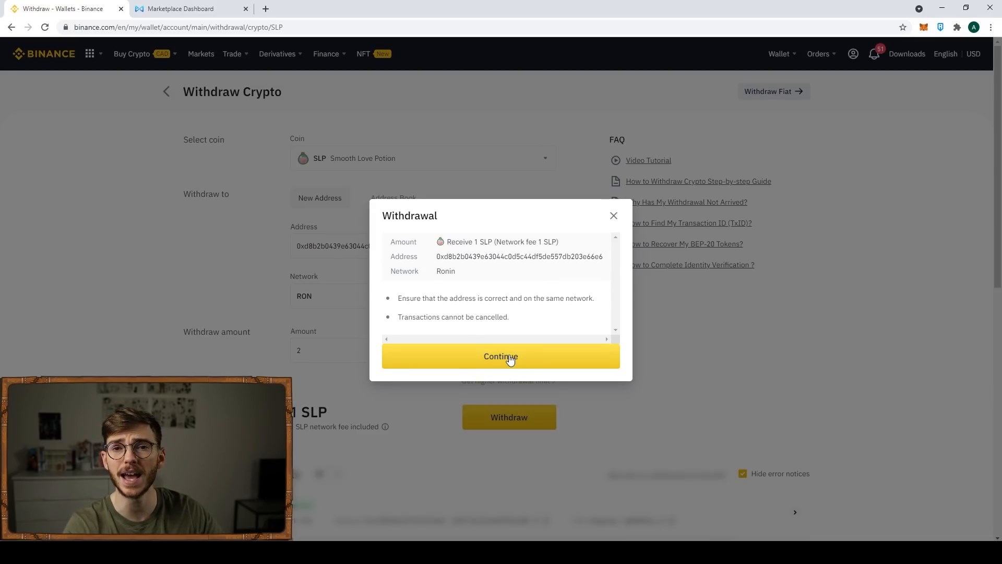
click(500, 356)
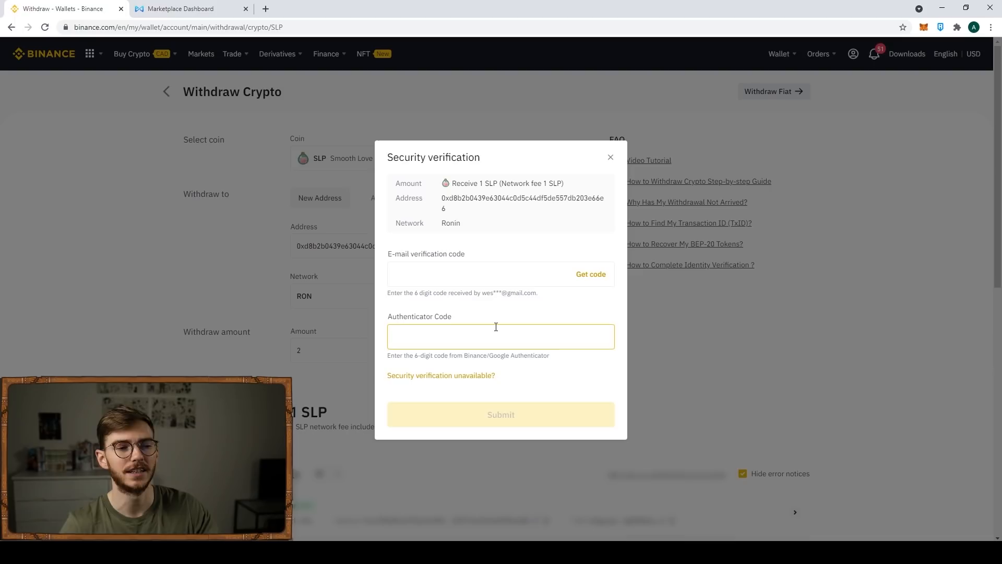
click(500, 415)
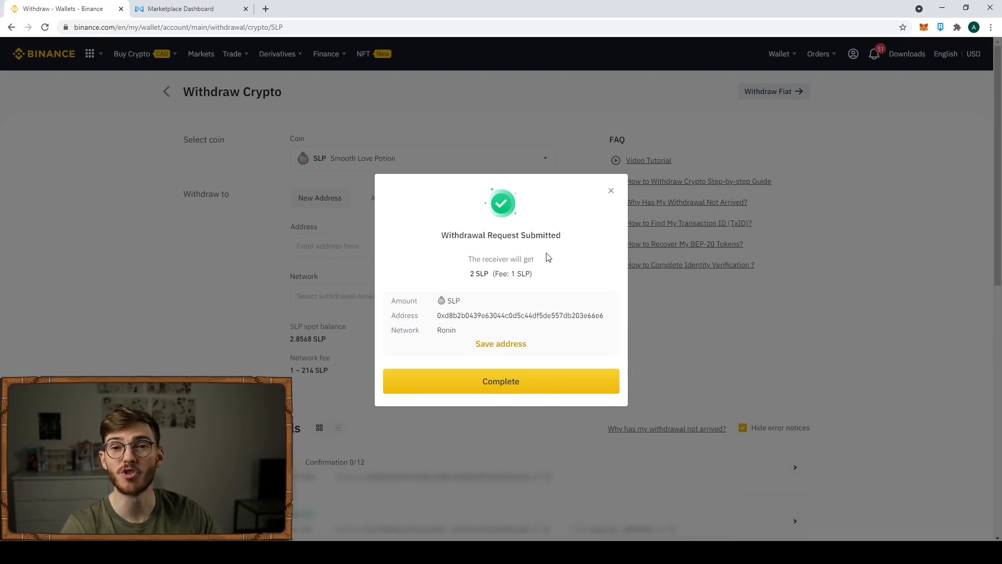
click(500, 381)
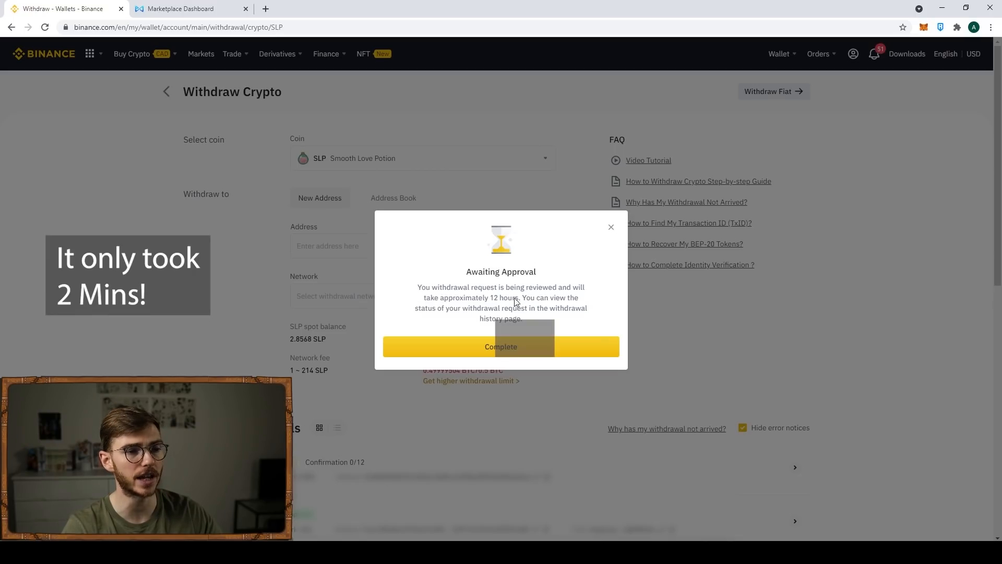
click(500, 346)
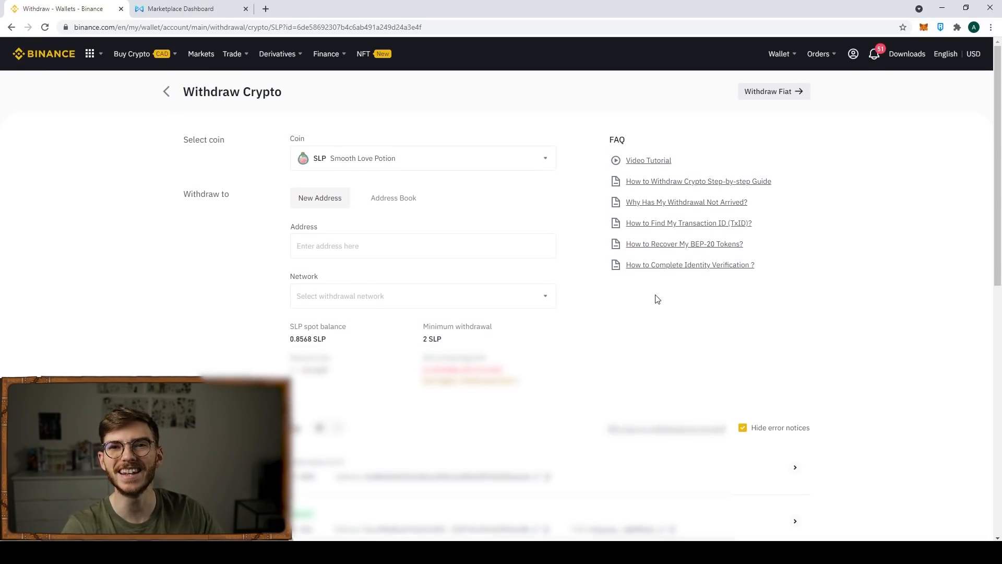
- Check Recent Withdrawals and the Ronin wallet, then move to the Axie marketplace dashboard
scroll(down, 3)
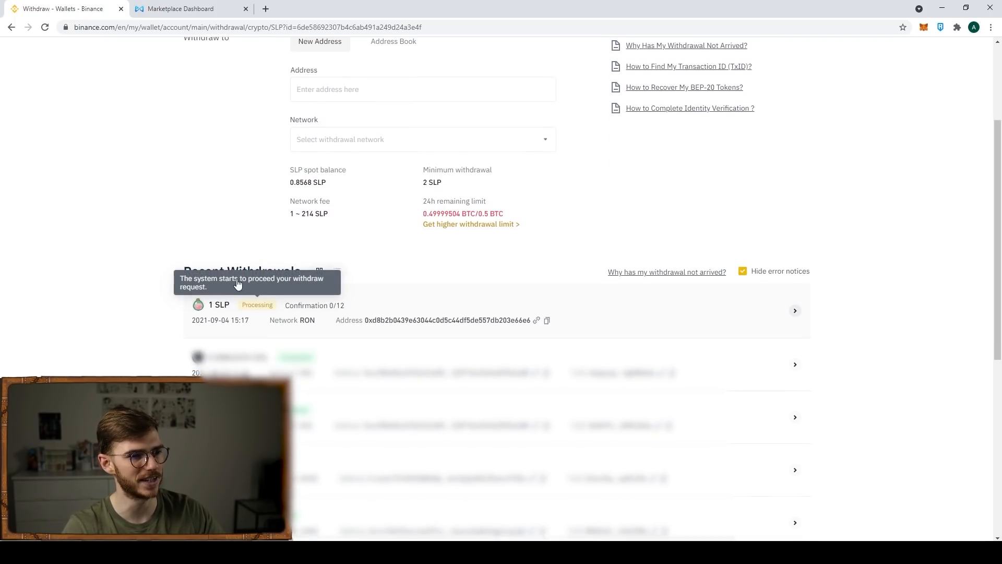
scroll(up, 3)
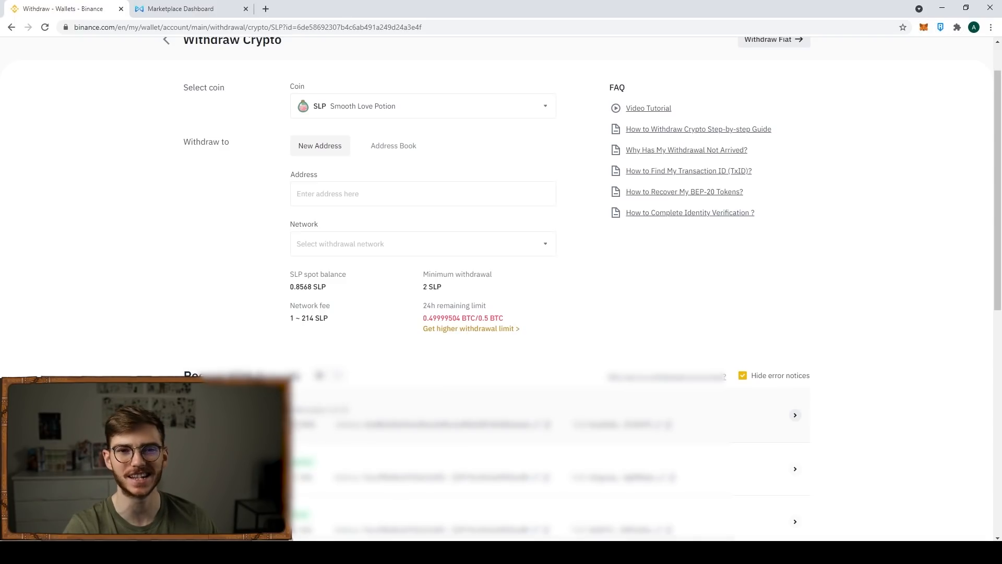
click(941, 27)
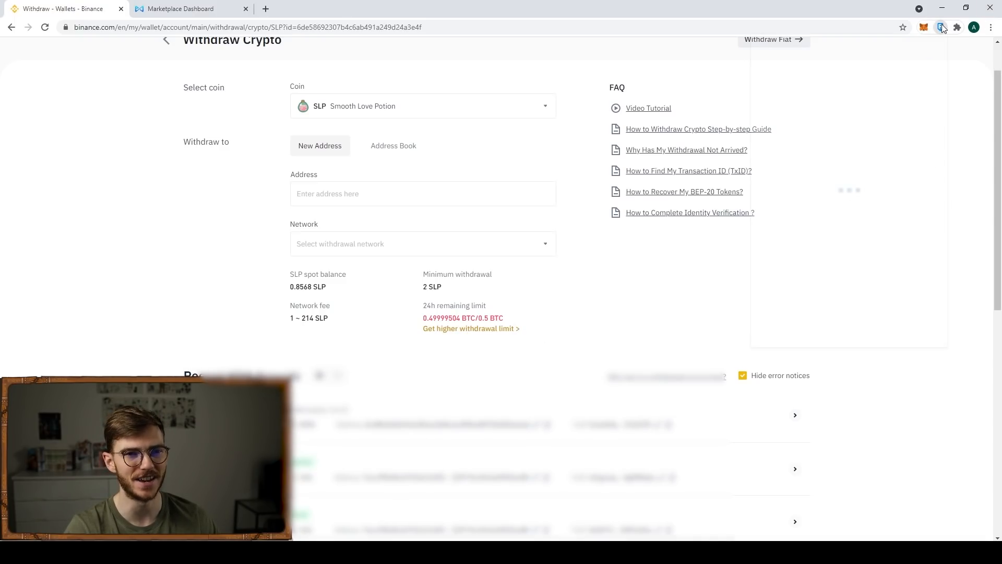
click(941, 27)
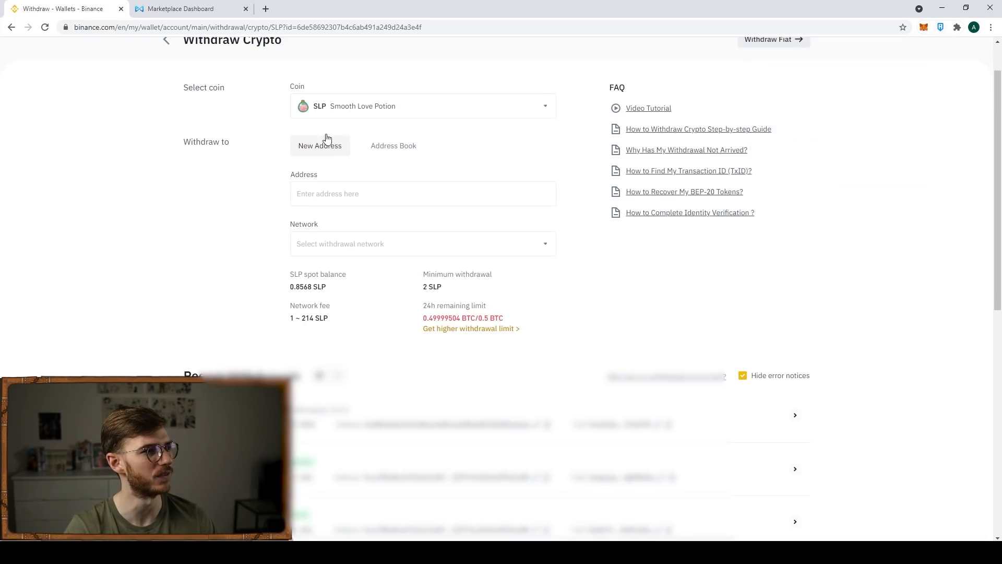
click(186, 8)
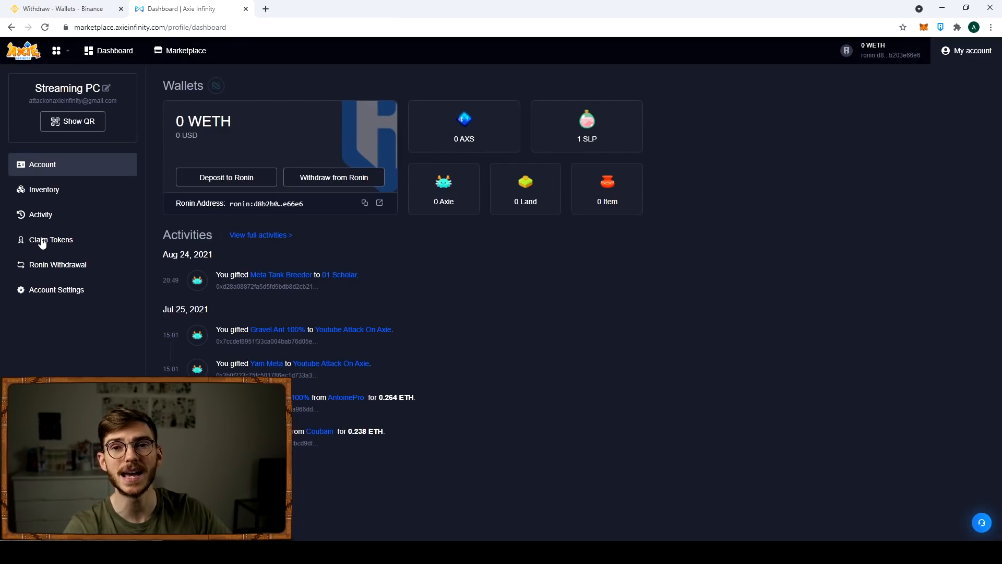
- Check the claimable SLP amount on the Axie claim tokens page and close the notice
click(50, 239)
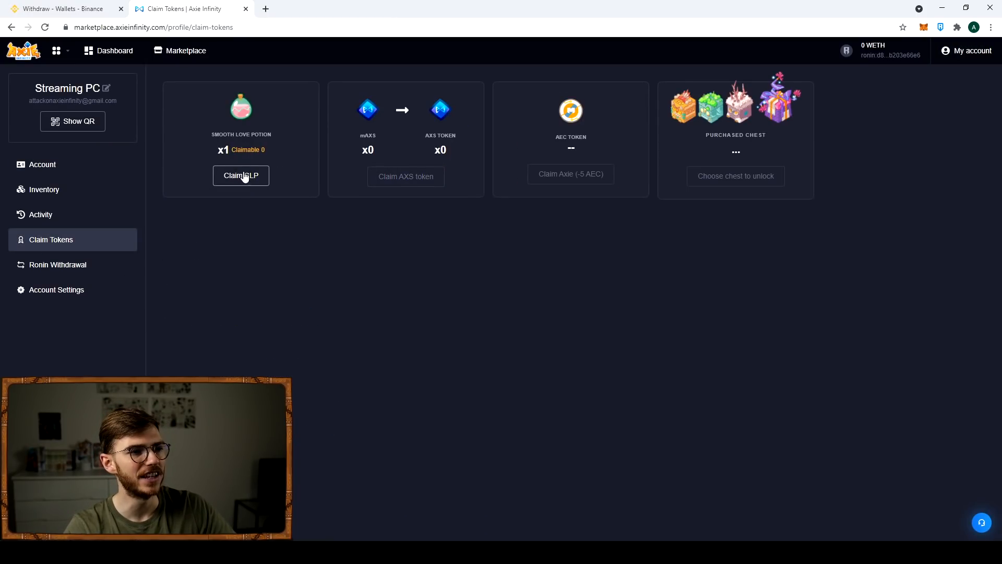
click(241, 175)
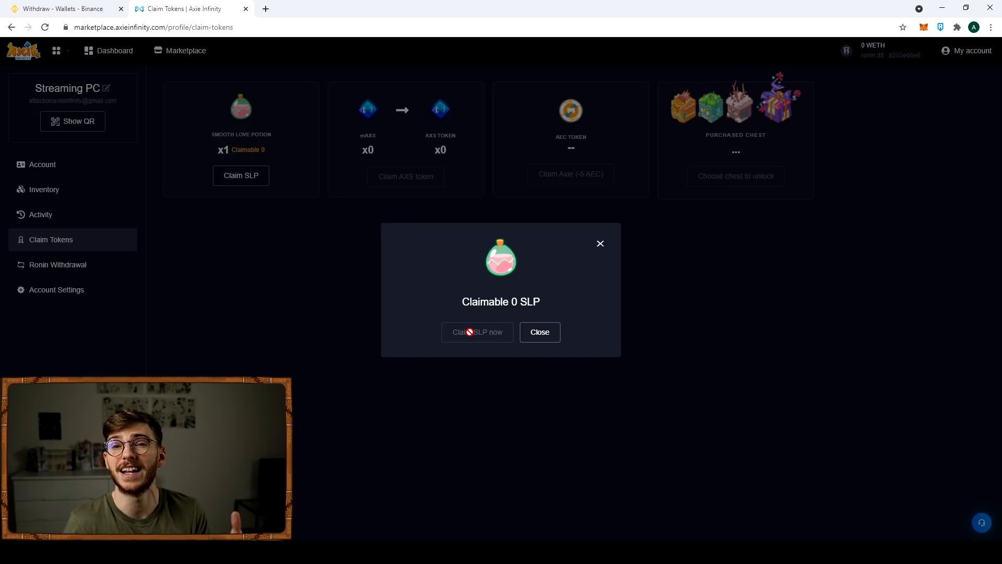
click(539, 331)
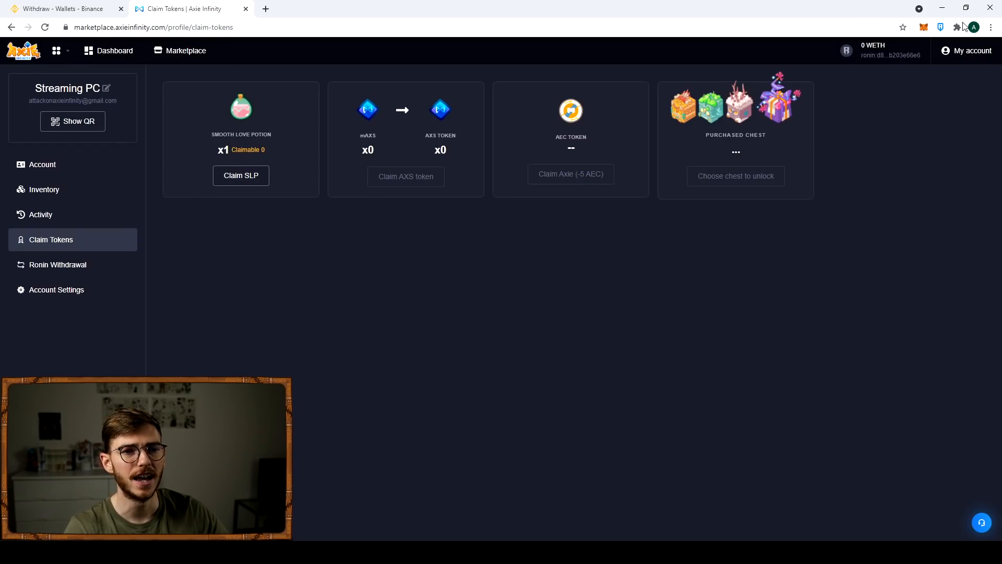
- Start a Ronin Wallet Send Token of 1 SLP from Account #1, recipient still blank
click(939, 27)
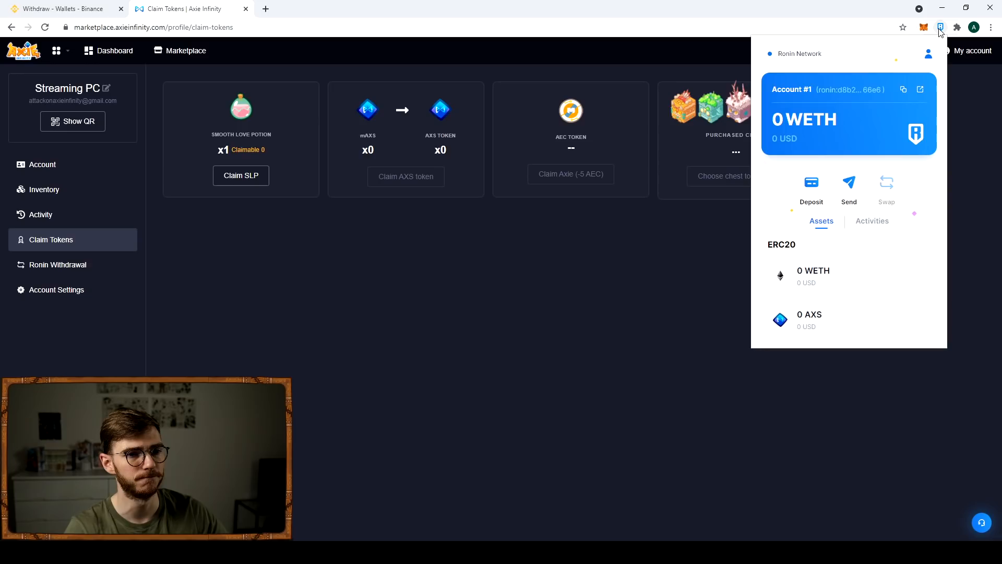
scroll(down, 3)
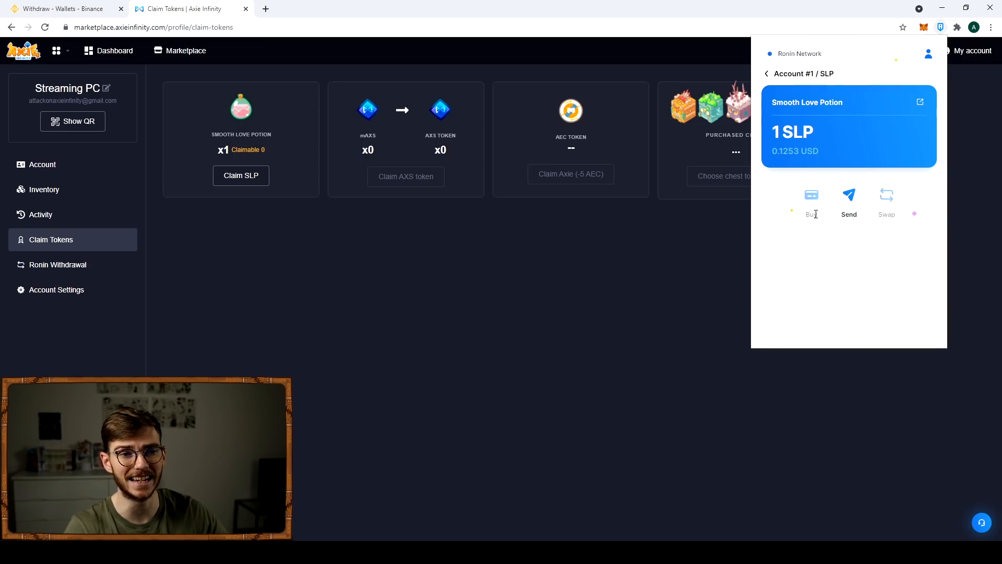
click(849, 199)
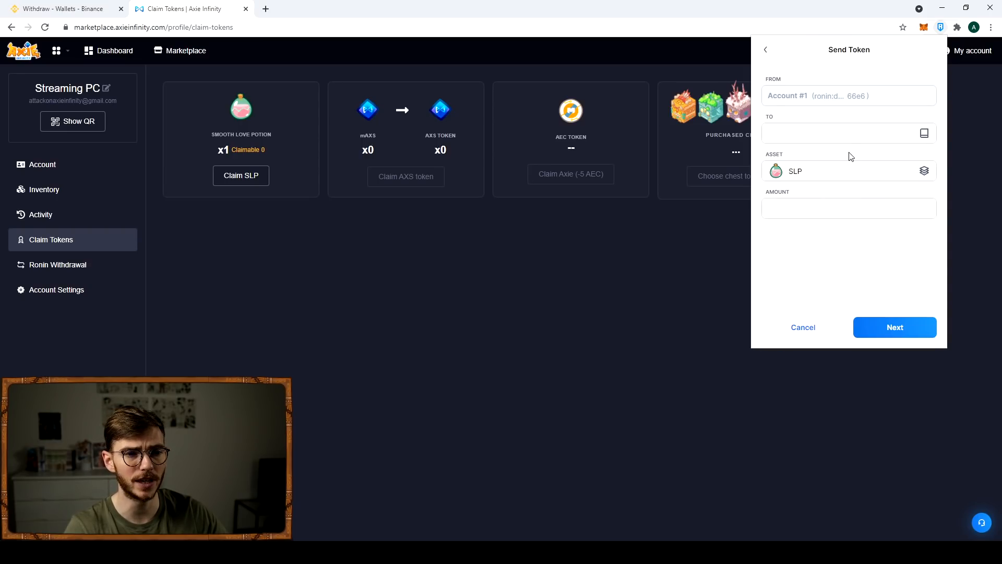
click(849, 208)
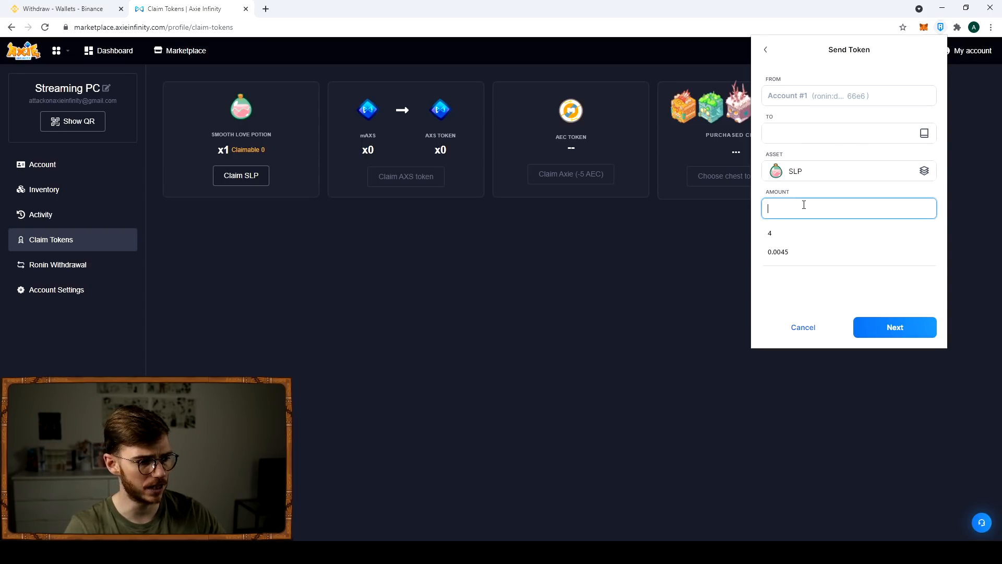
text(1)
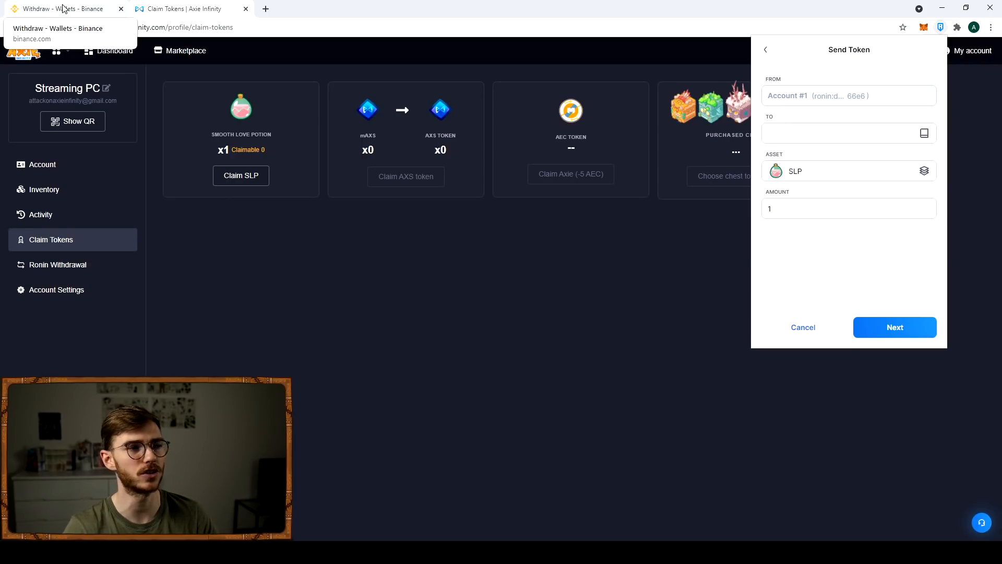
- Begin an SLP deposit from the Binance spot wallet and list the deposit networks
click(61, 9)
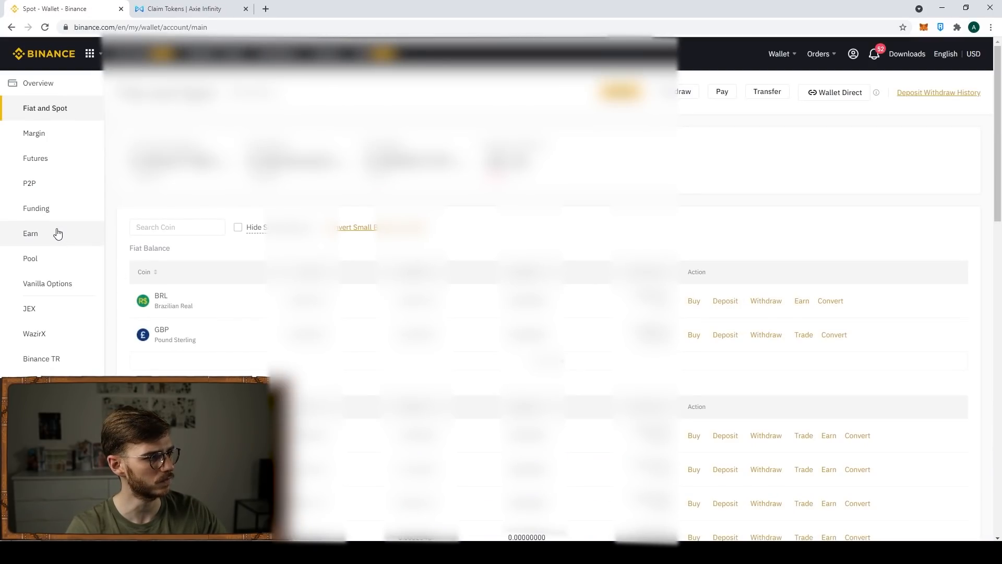
scroll(down, 3)
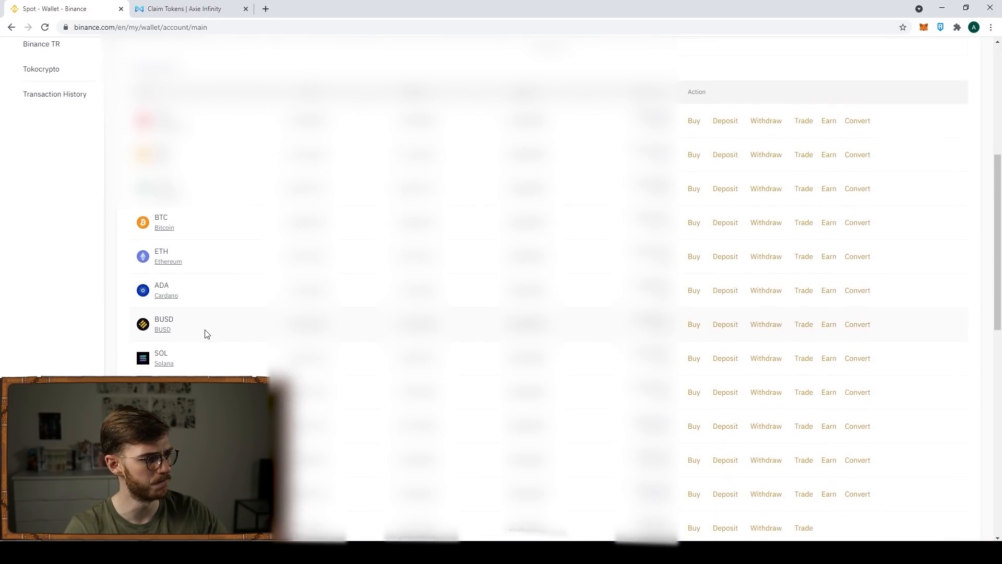
scroll(down, 3)
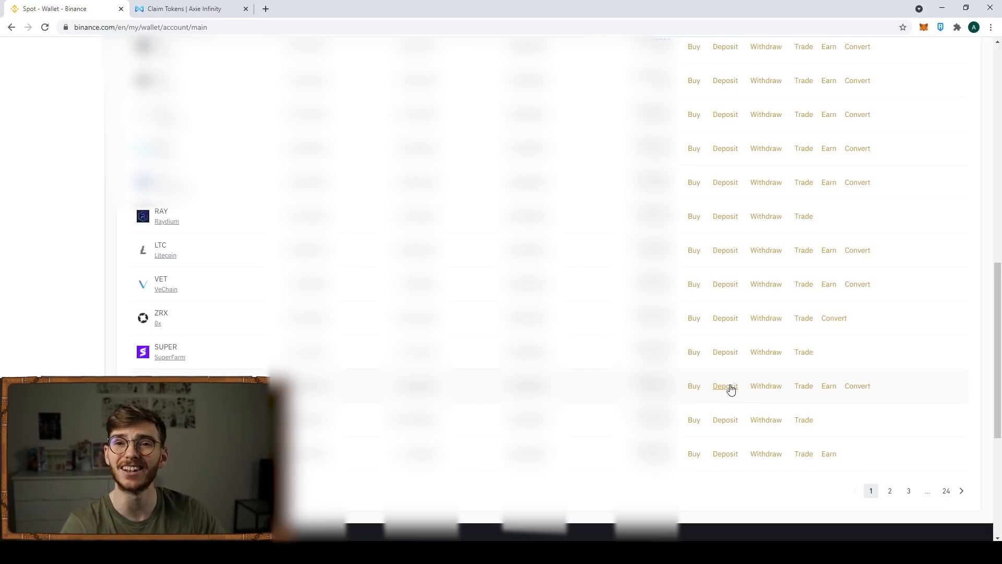
click(724, 385)
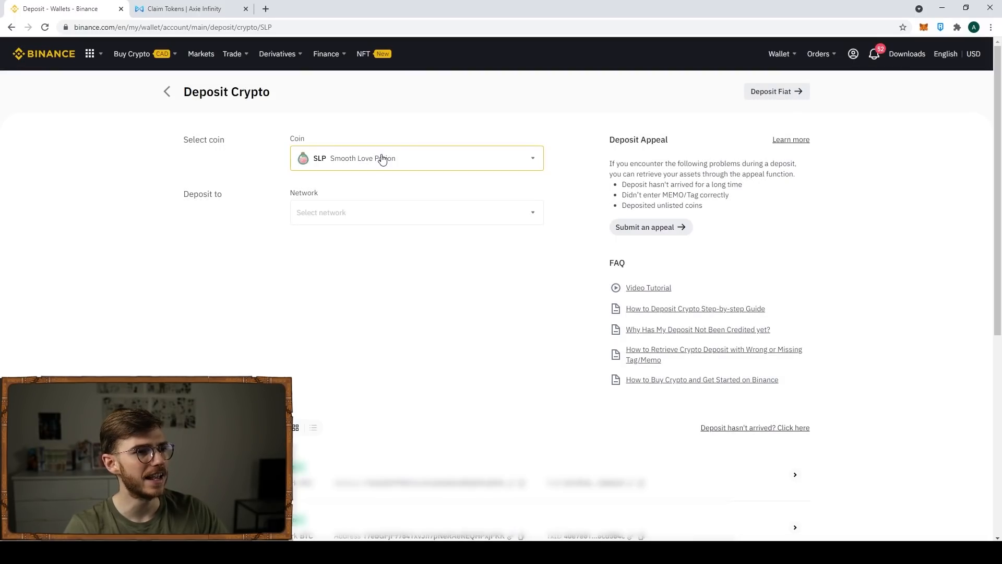
mouse_move(355, 160)
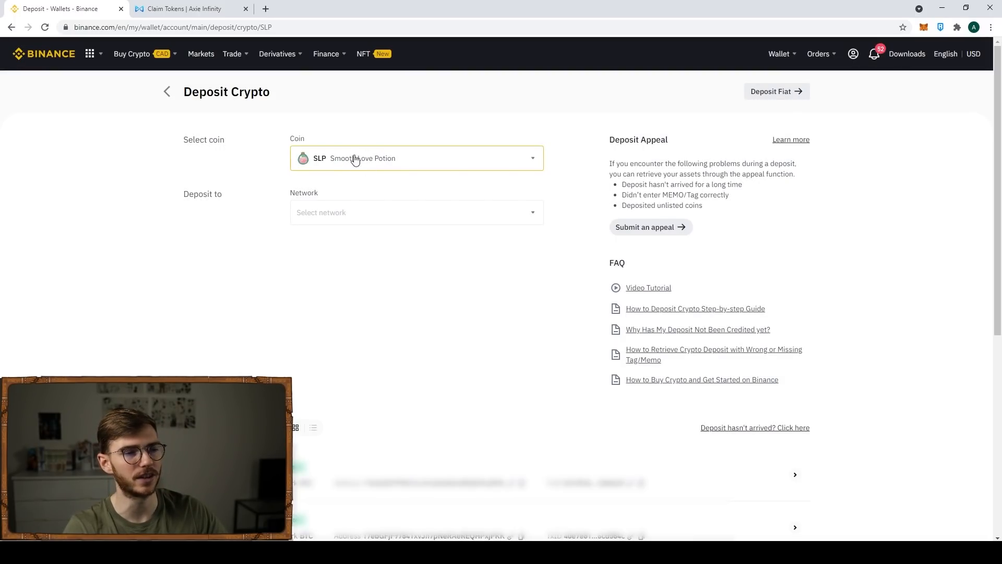
click(415, 212)
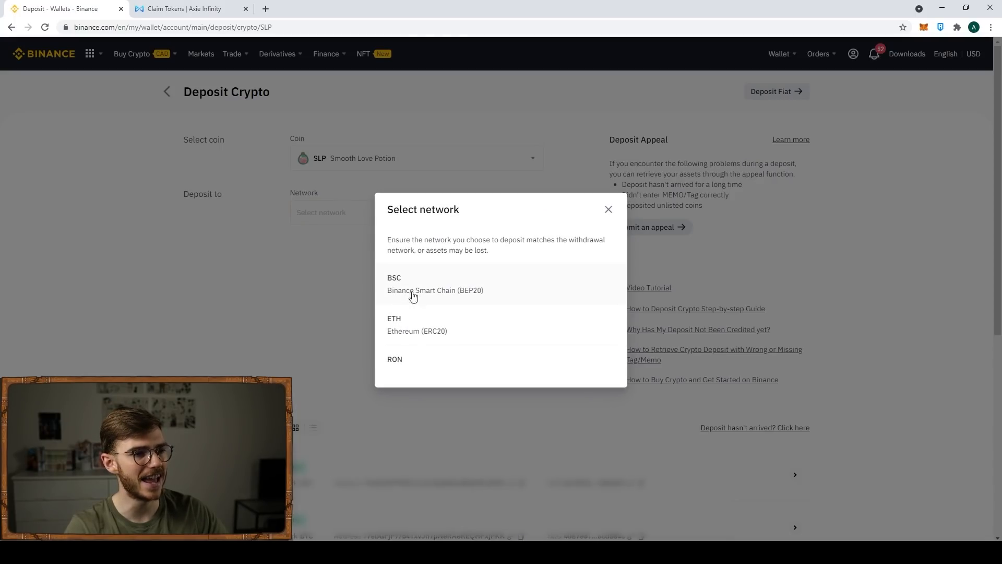
mouse_move(410, 364)
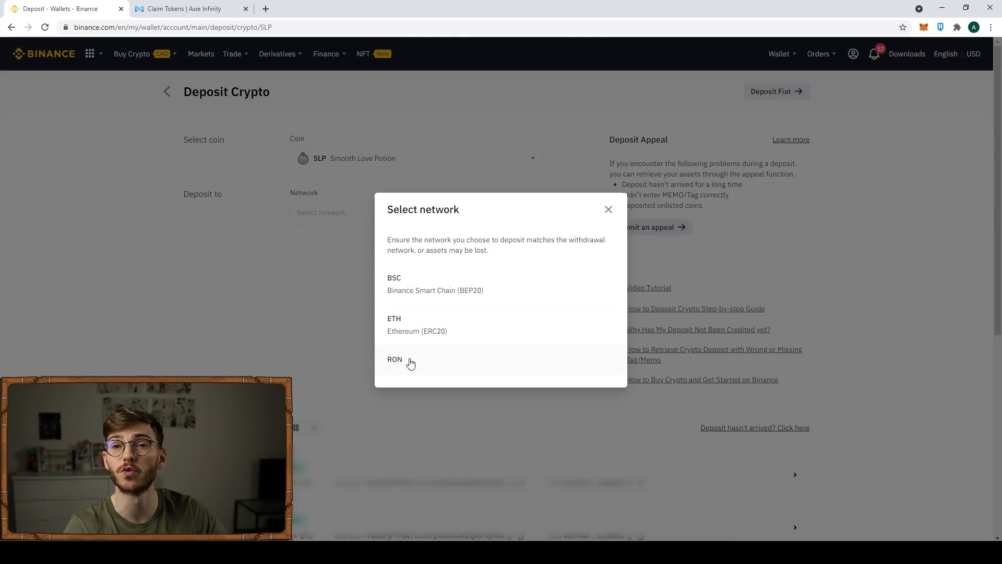
- Choose the RON network, accept the ronin: prefix warning and copy the SLP deposit address
click(395, 358)
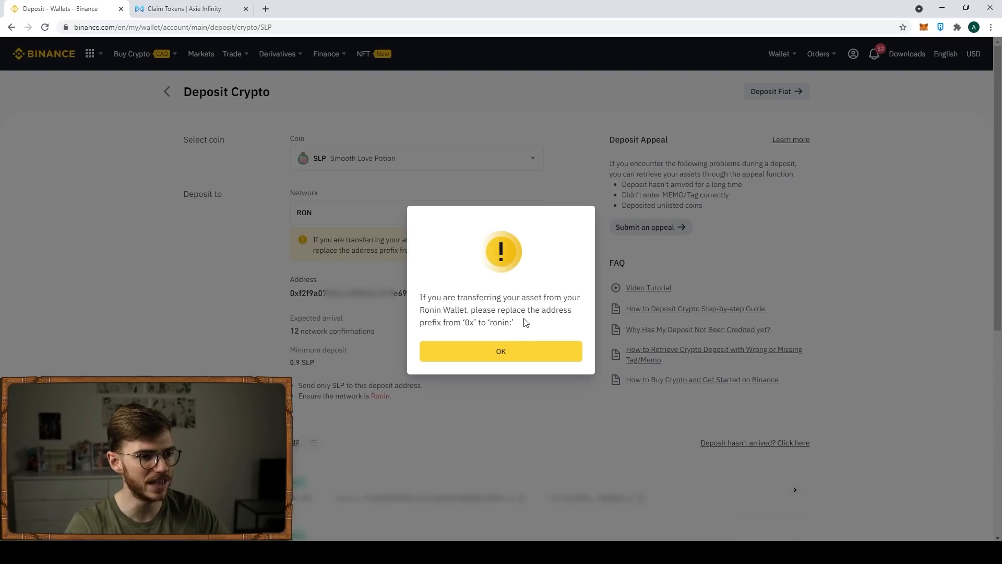
double_click(503, 323)
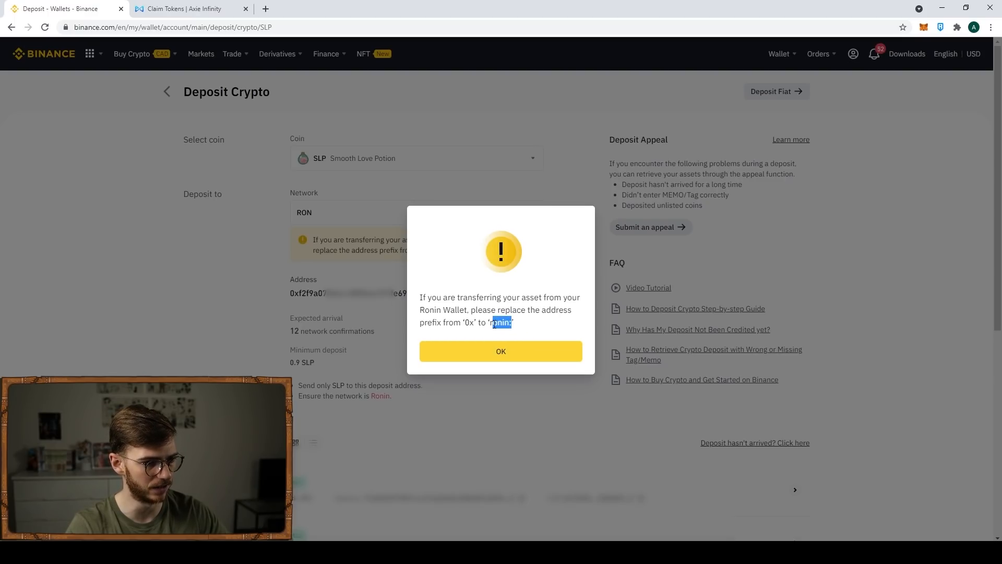
click(501, 351)
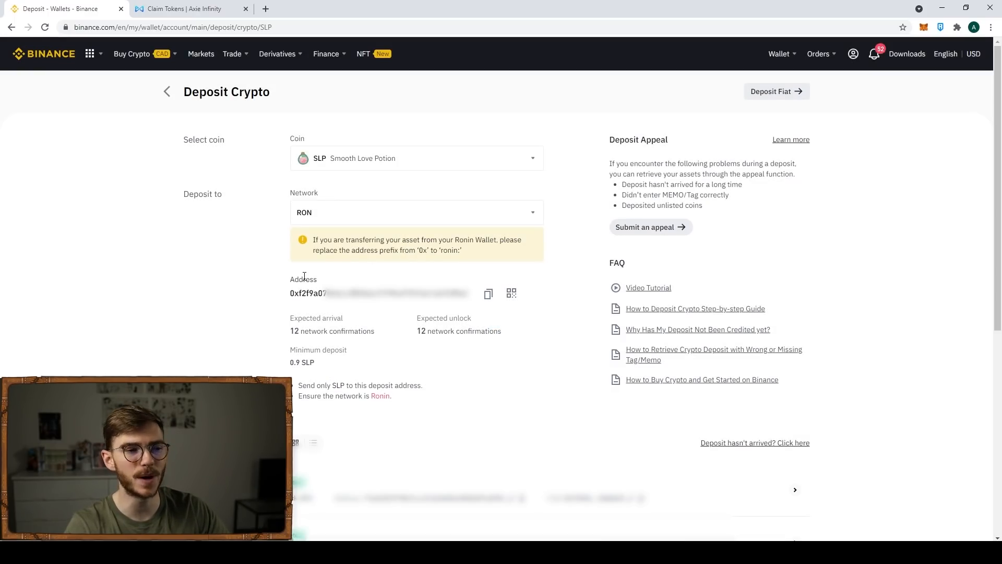
mouse_move(489, 295)
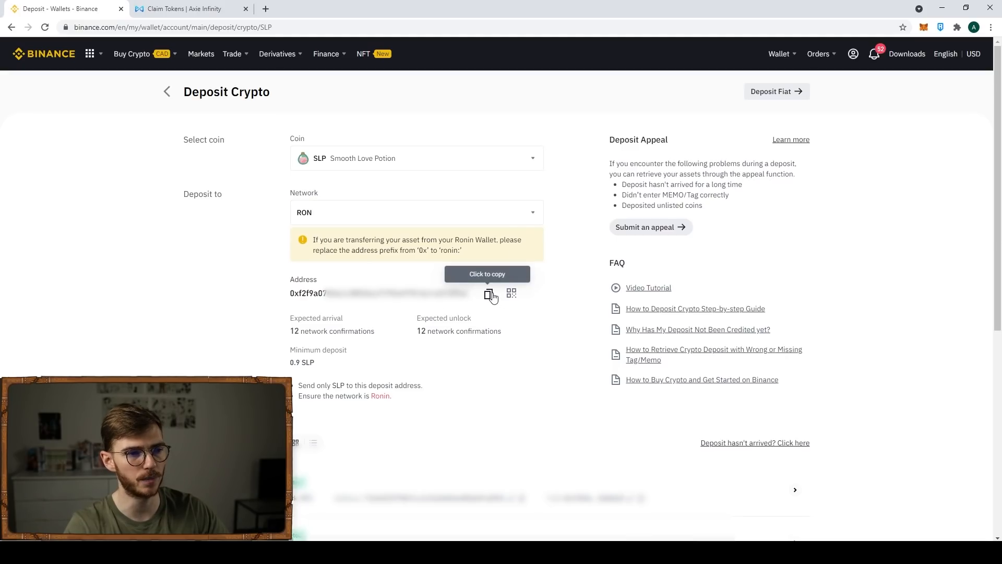
click(489, 293)
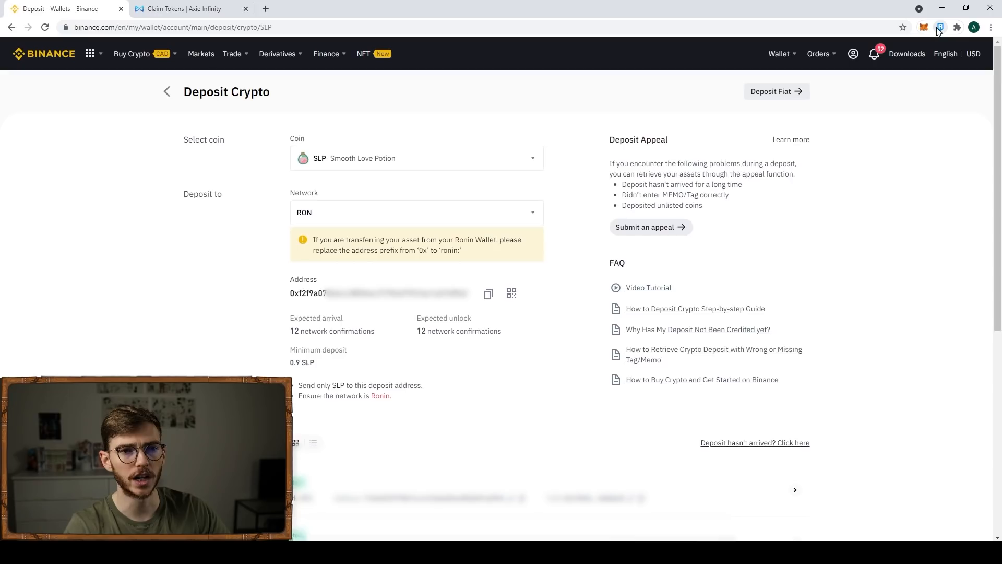
click(938, 27)
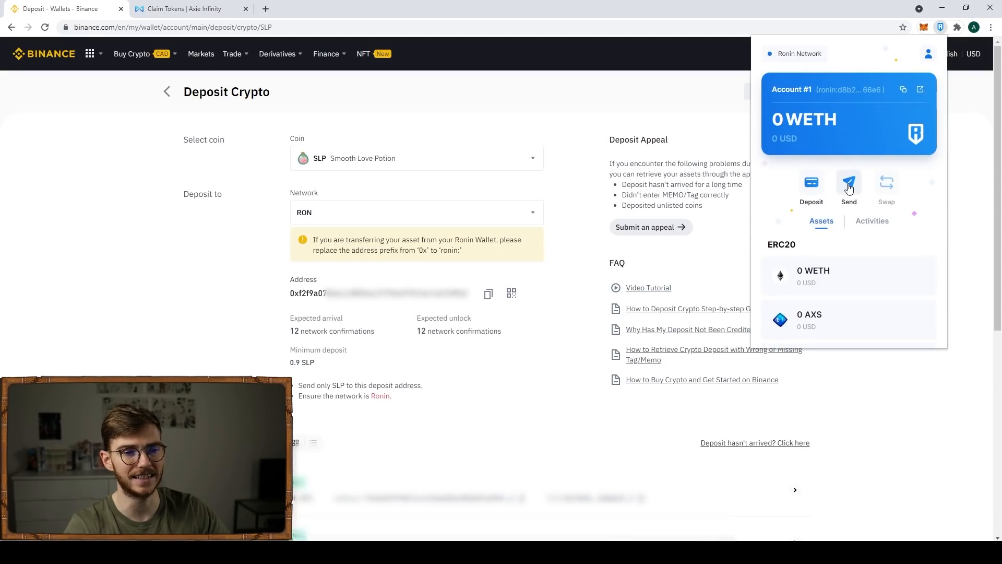
- Send 1 SLP to the Binance deposit address rewritten with the ronin: prefix
click(848, 186)
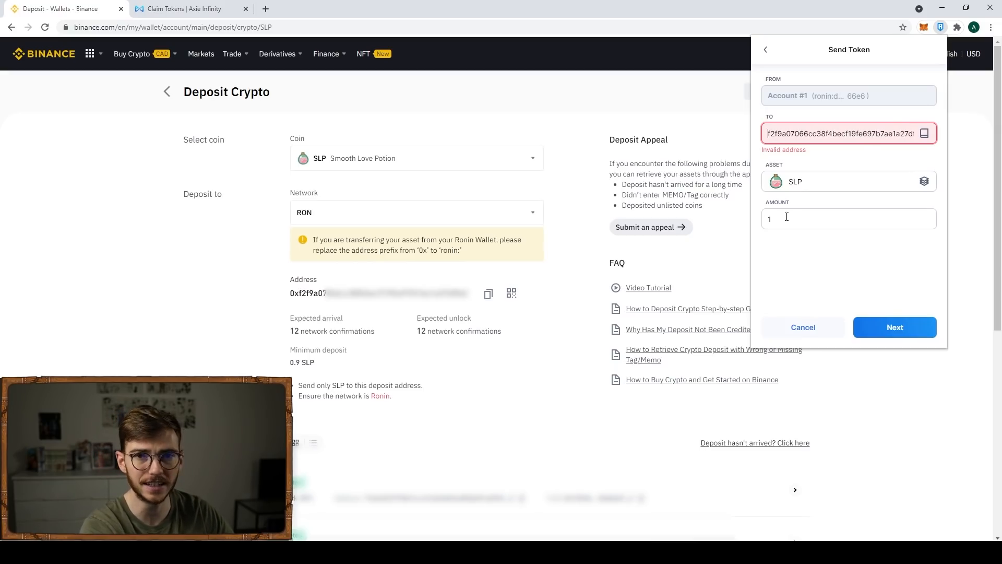
text(ronin:)
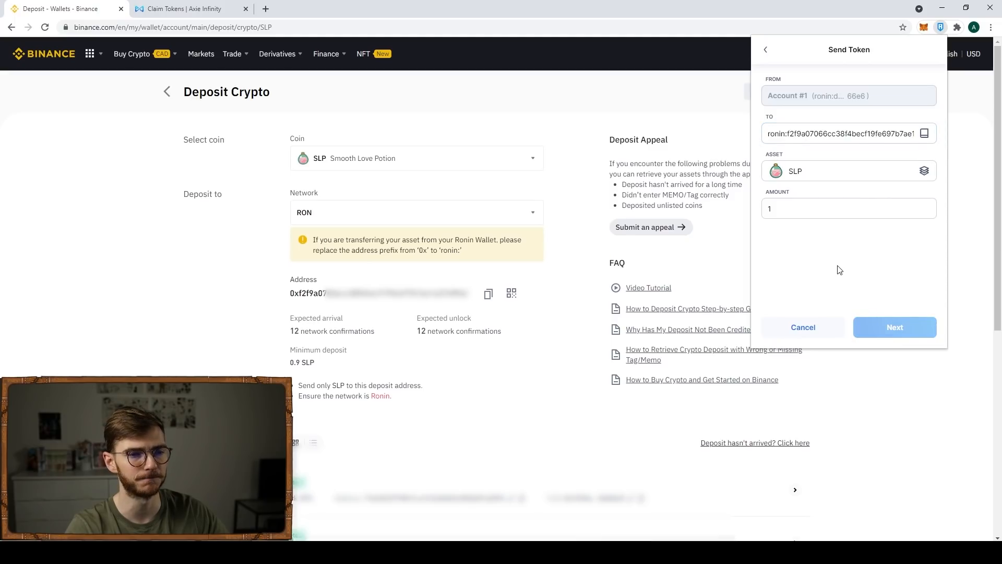
click(894, 327)
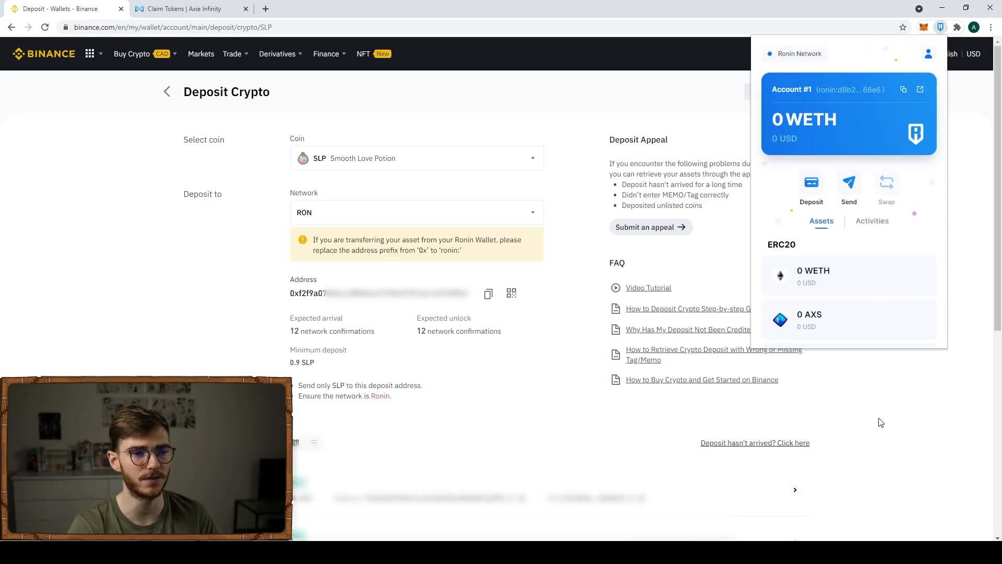
- View the pending 1 SLP send from Activities on the Ronin Block Explorer
scroll(down, 3)
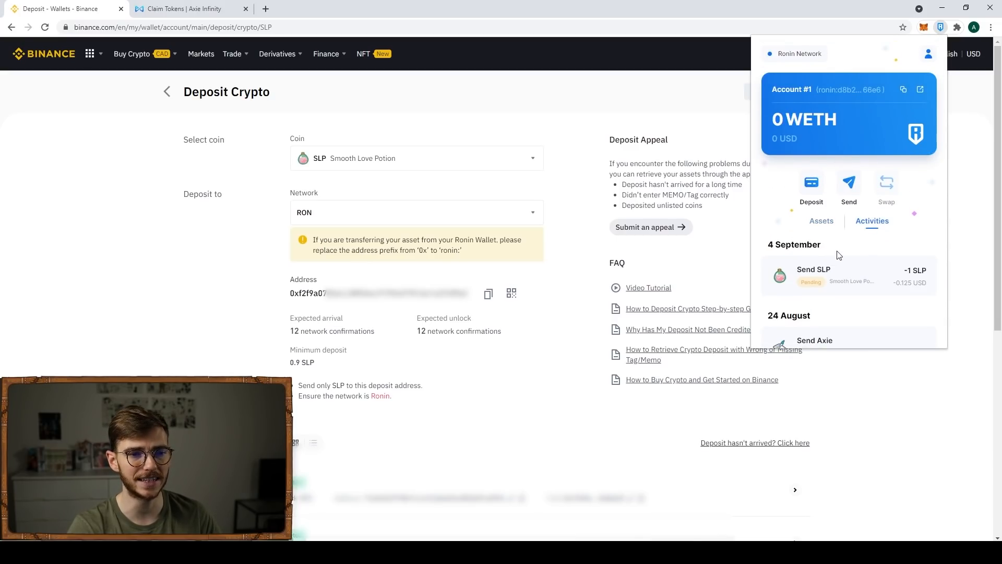
click(831, 274)
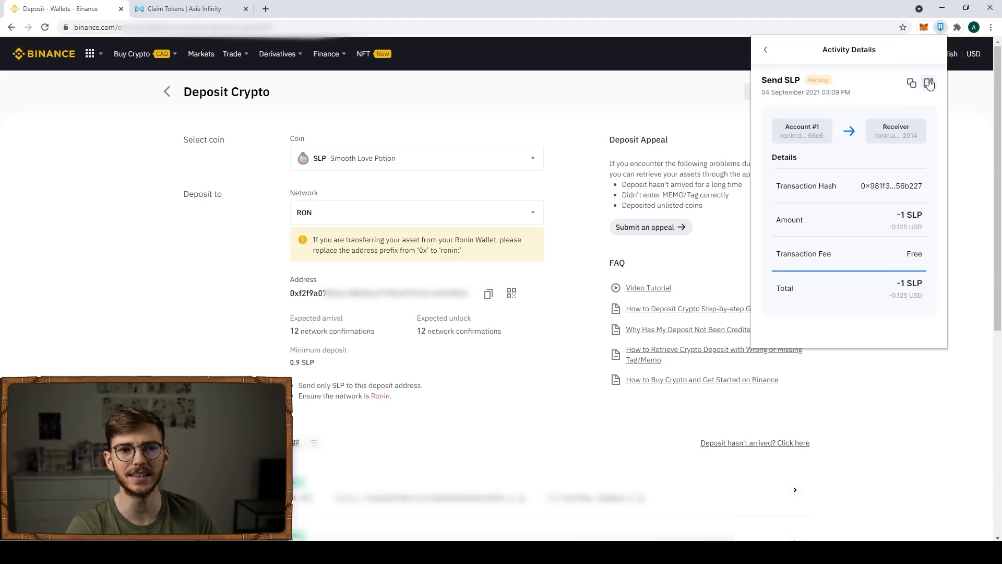
click(929, 84)
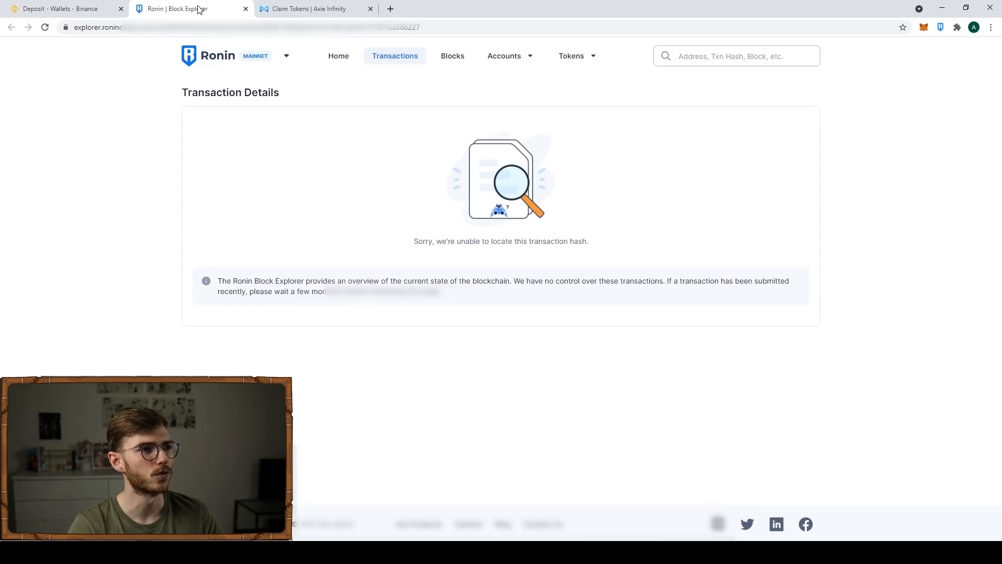
mouse_move(637, 304)
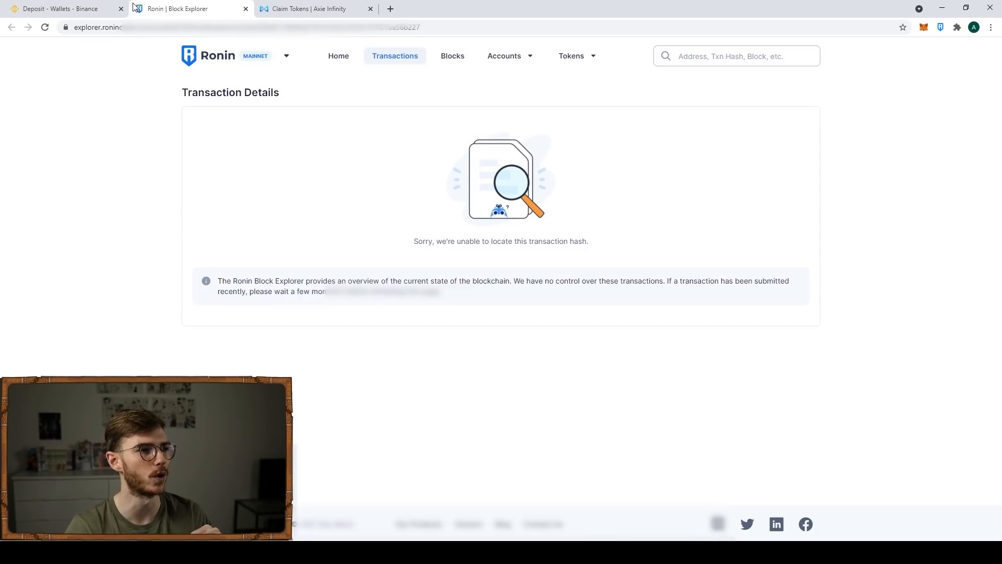
click(60, 9)
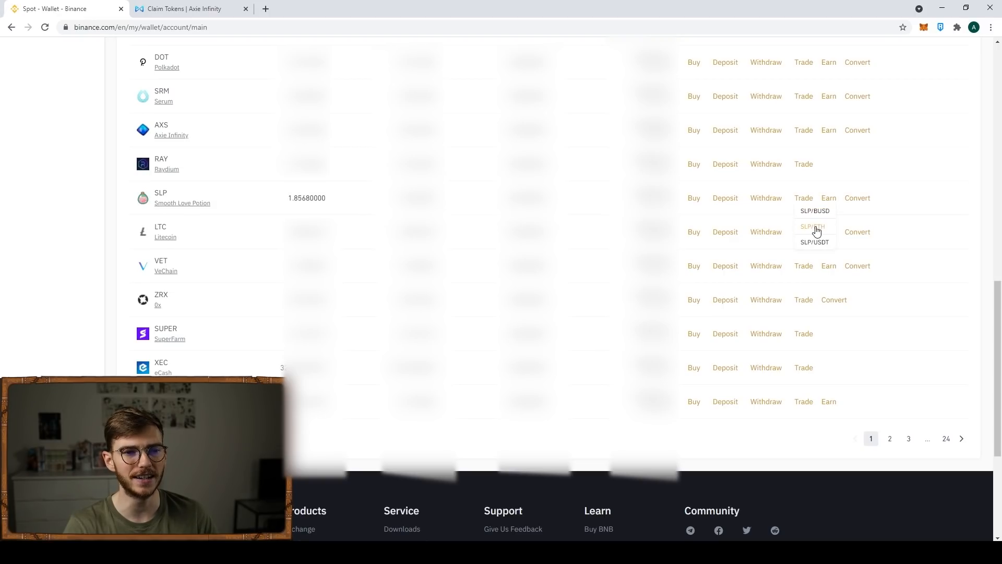
mouse_move(836, 251)
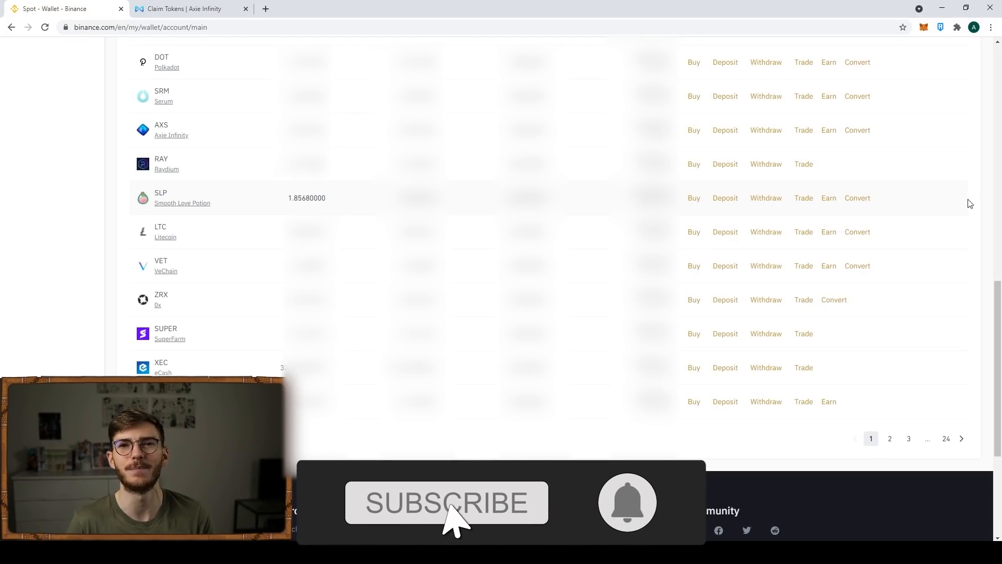
click(446, 502)
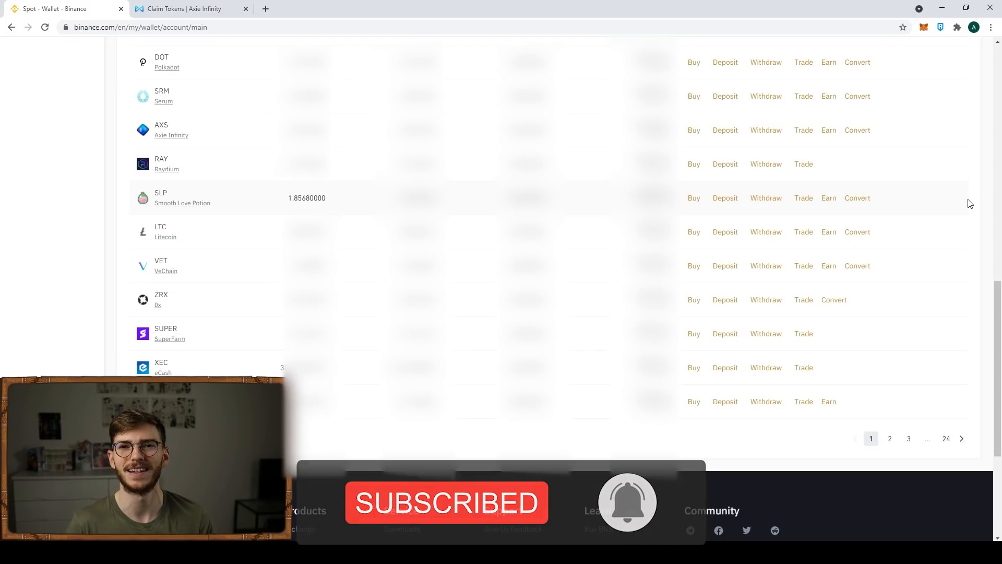